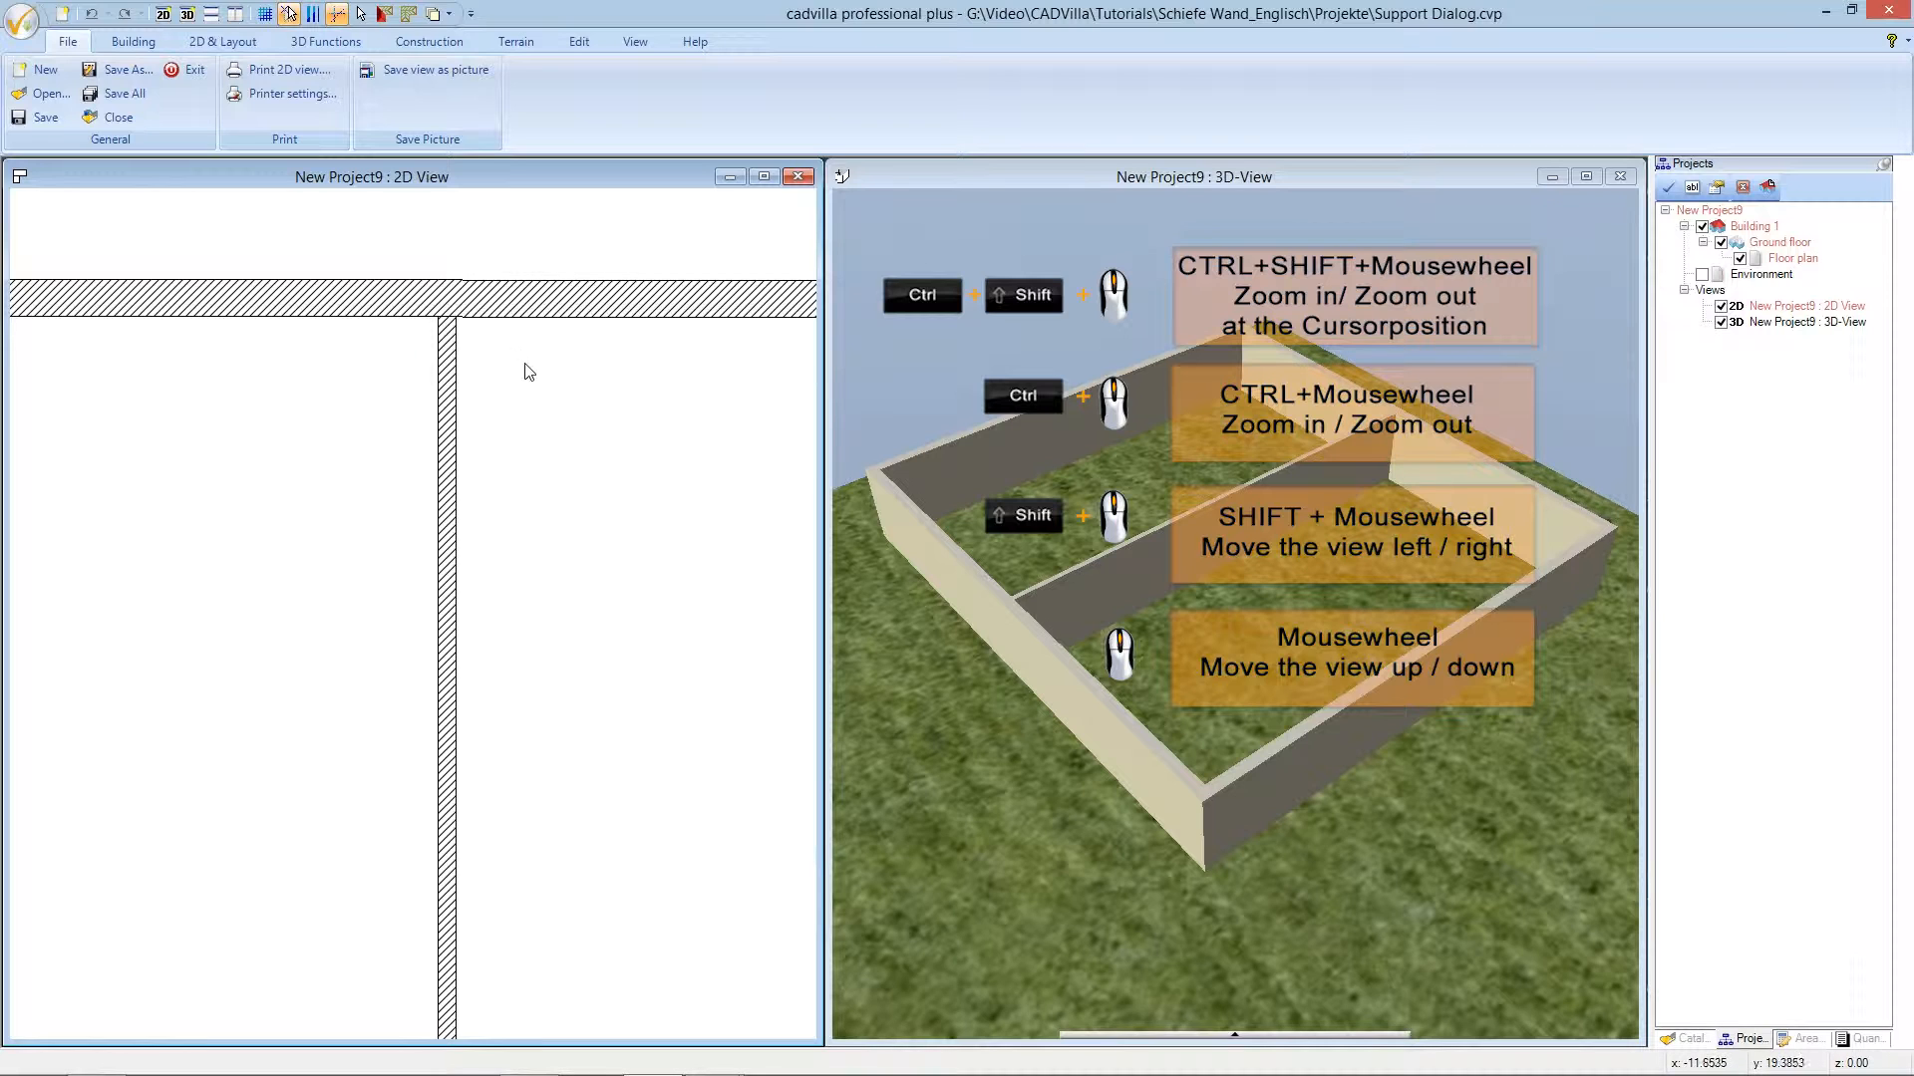
{"action": "mouse_move", "coordinate": [534, 389]}
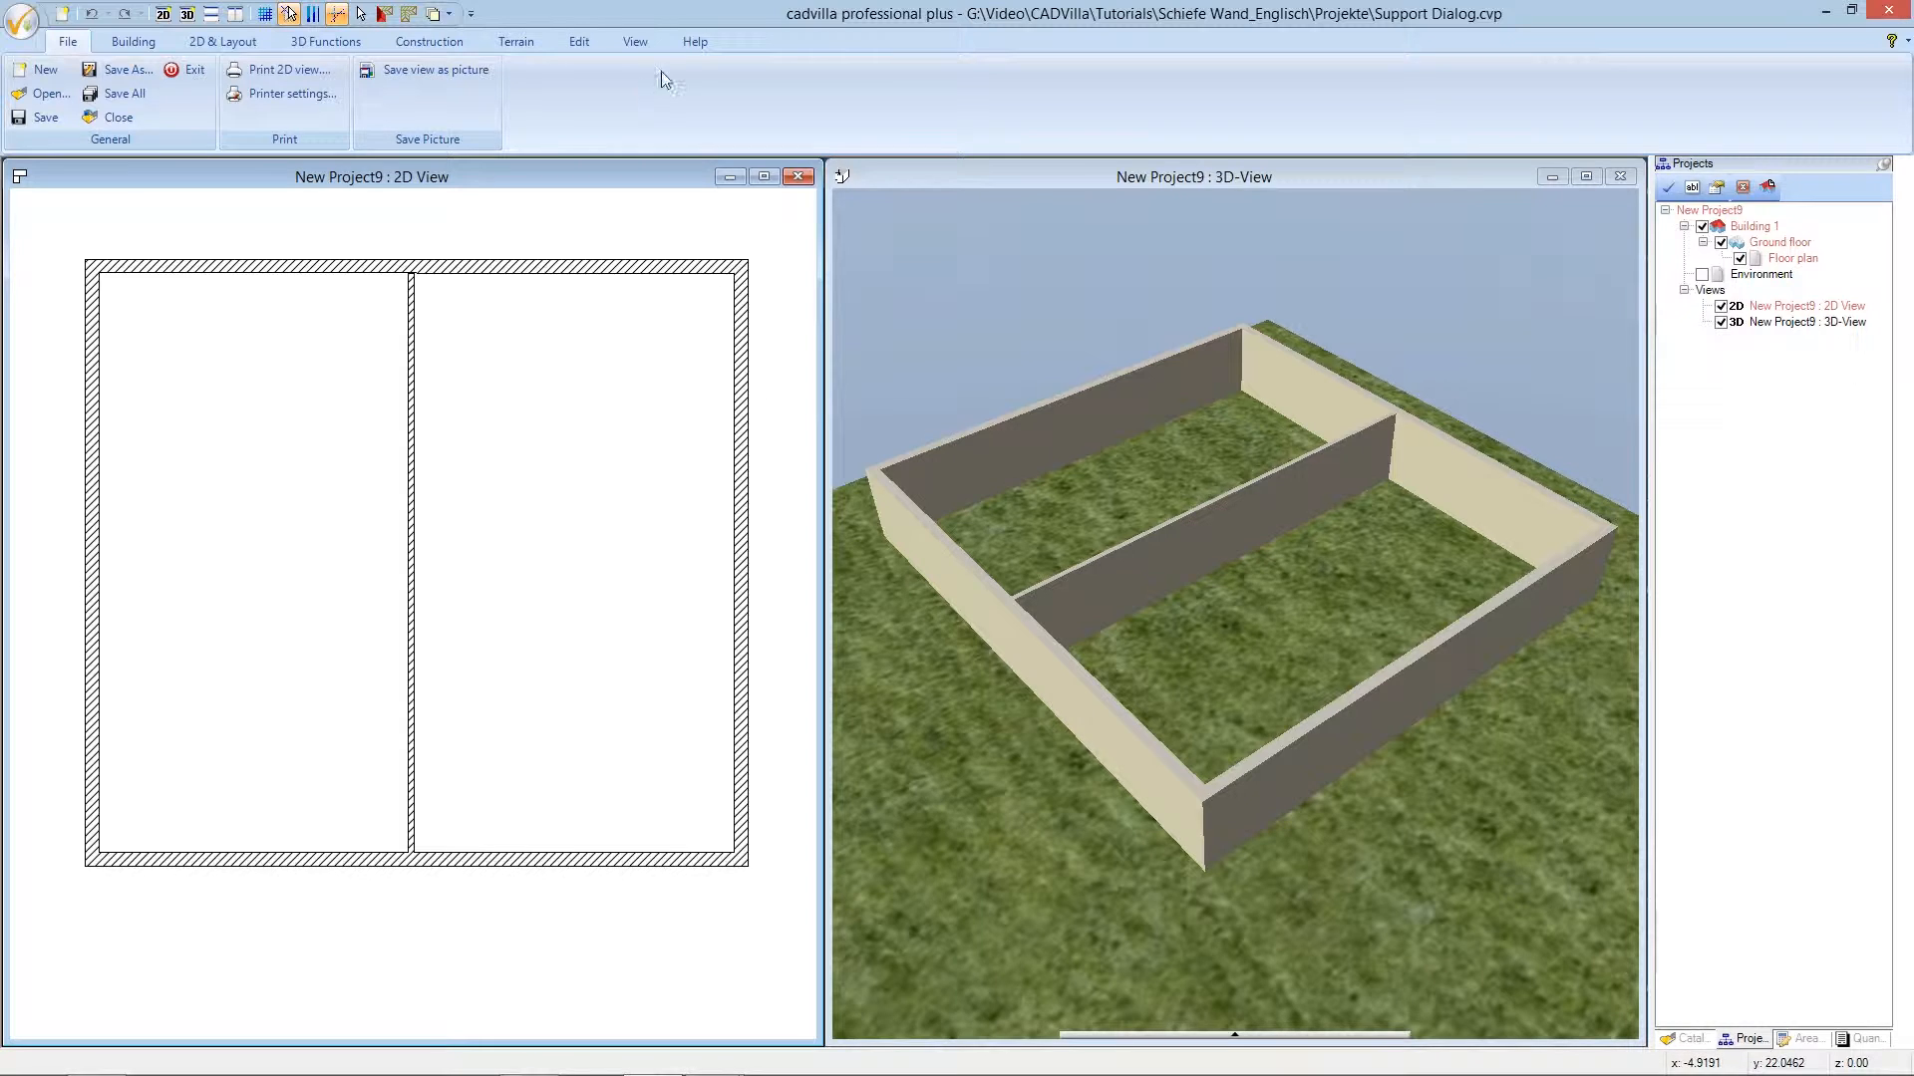
Show the support dialog from Help and go to its Repair functions for walls.
{"action": "left_click", "coordinate": [694, 39]}
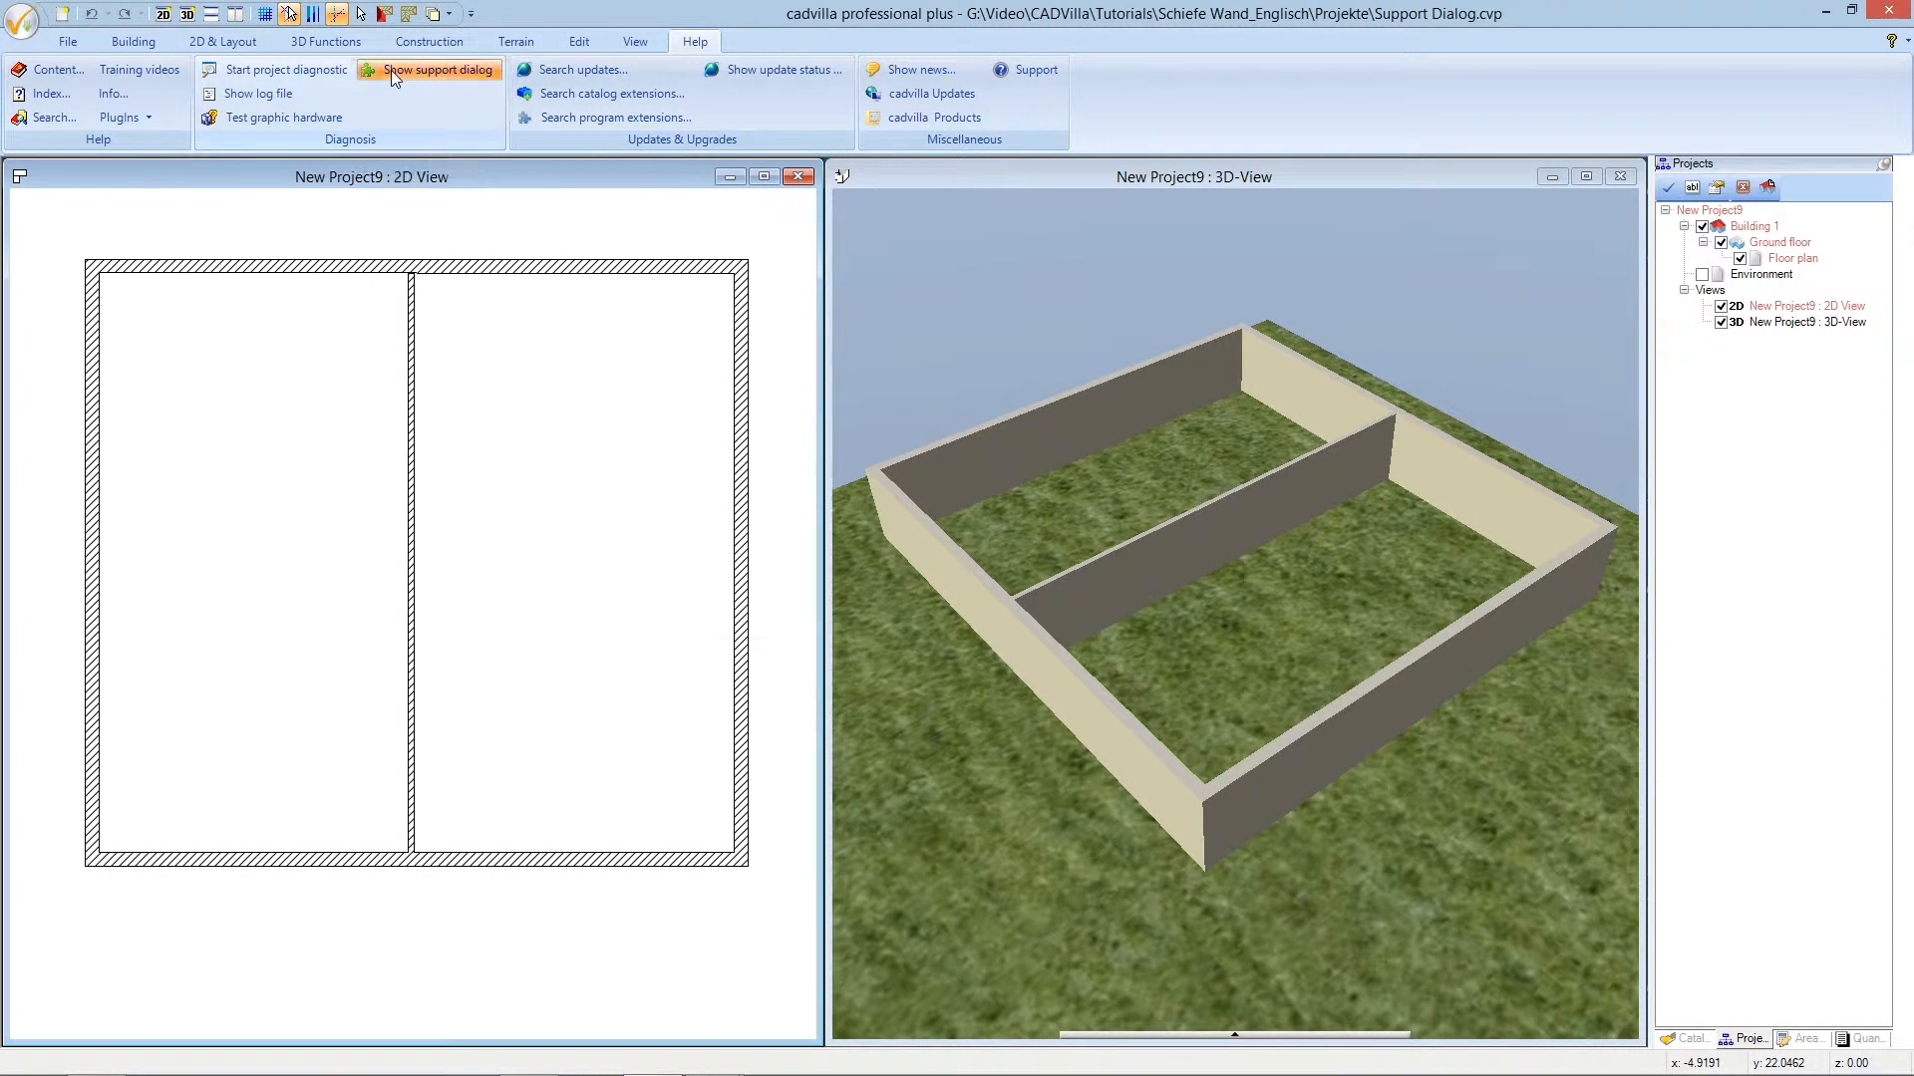
{"action": "left_click", "coordinate": [437, 68]}
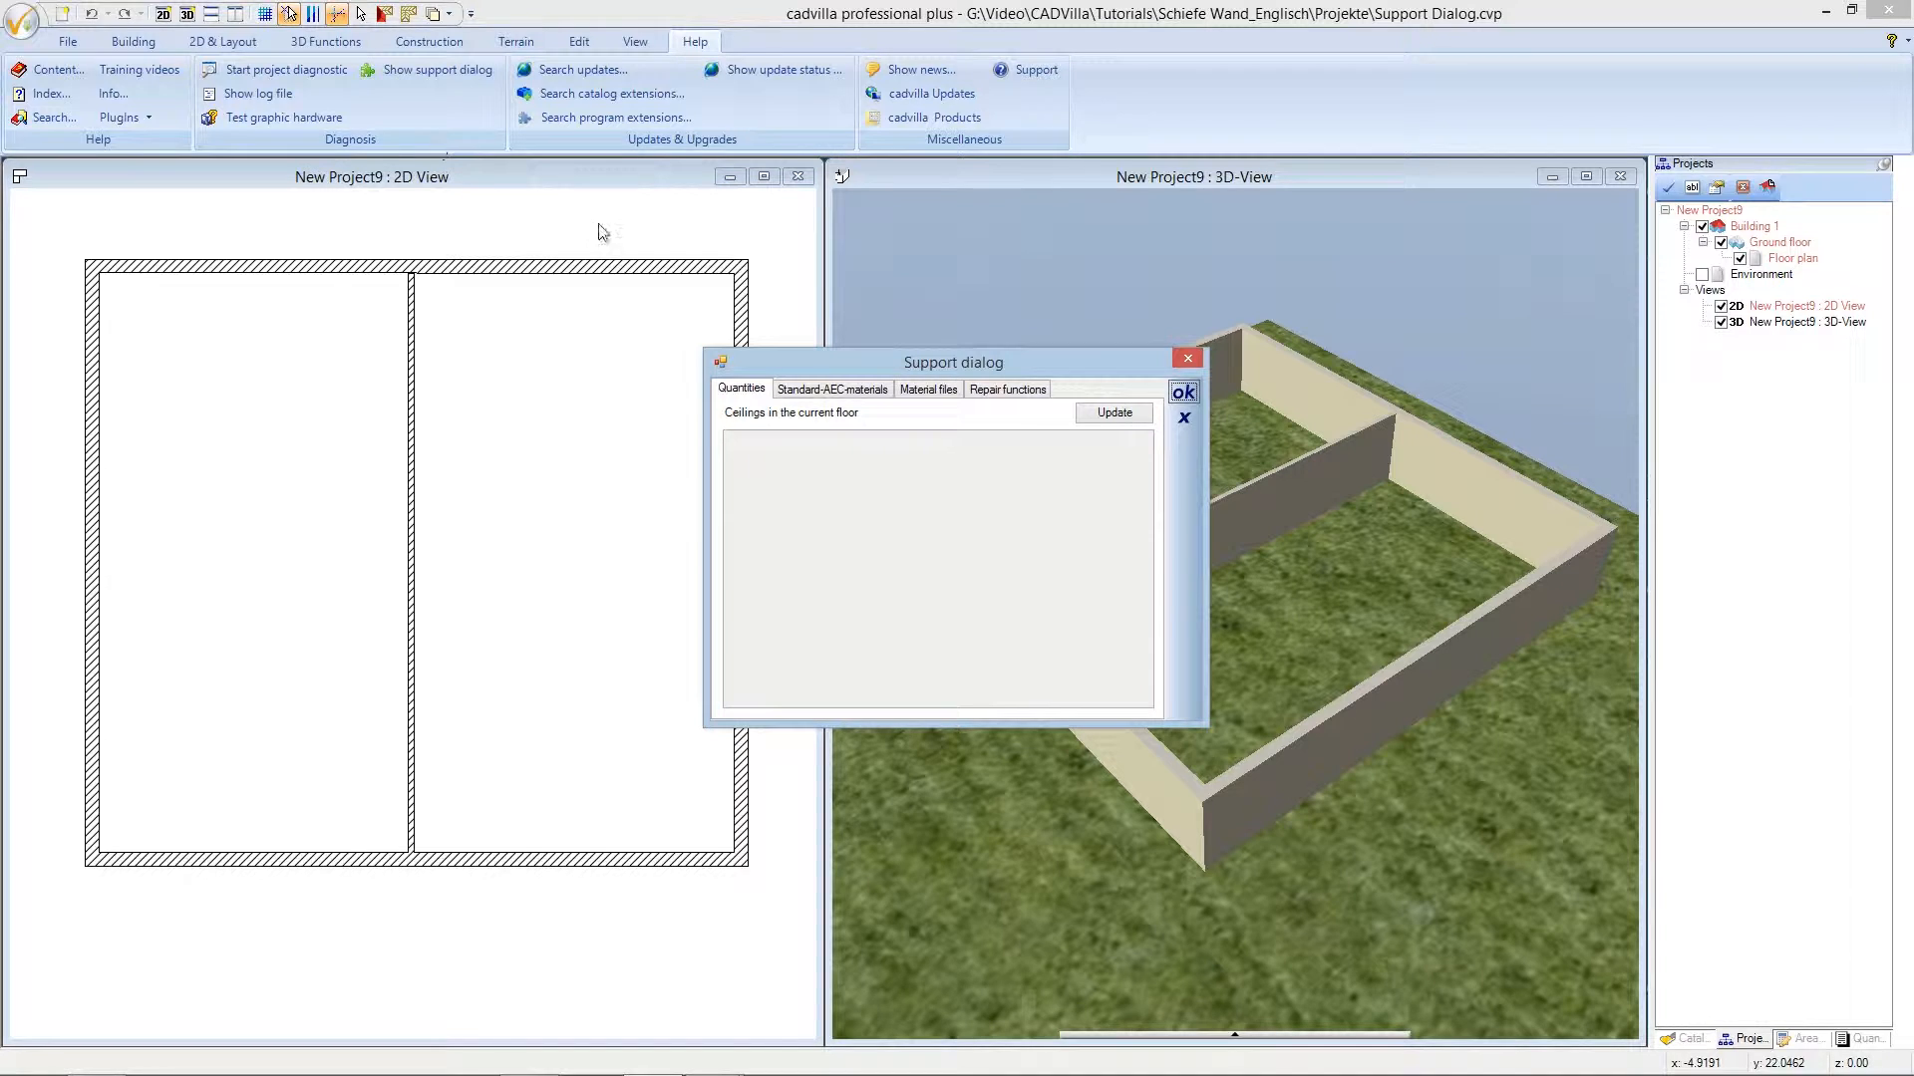
{"action": "left_click", "coordinate": [1005, 389]}
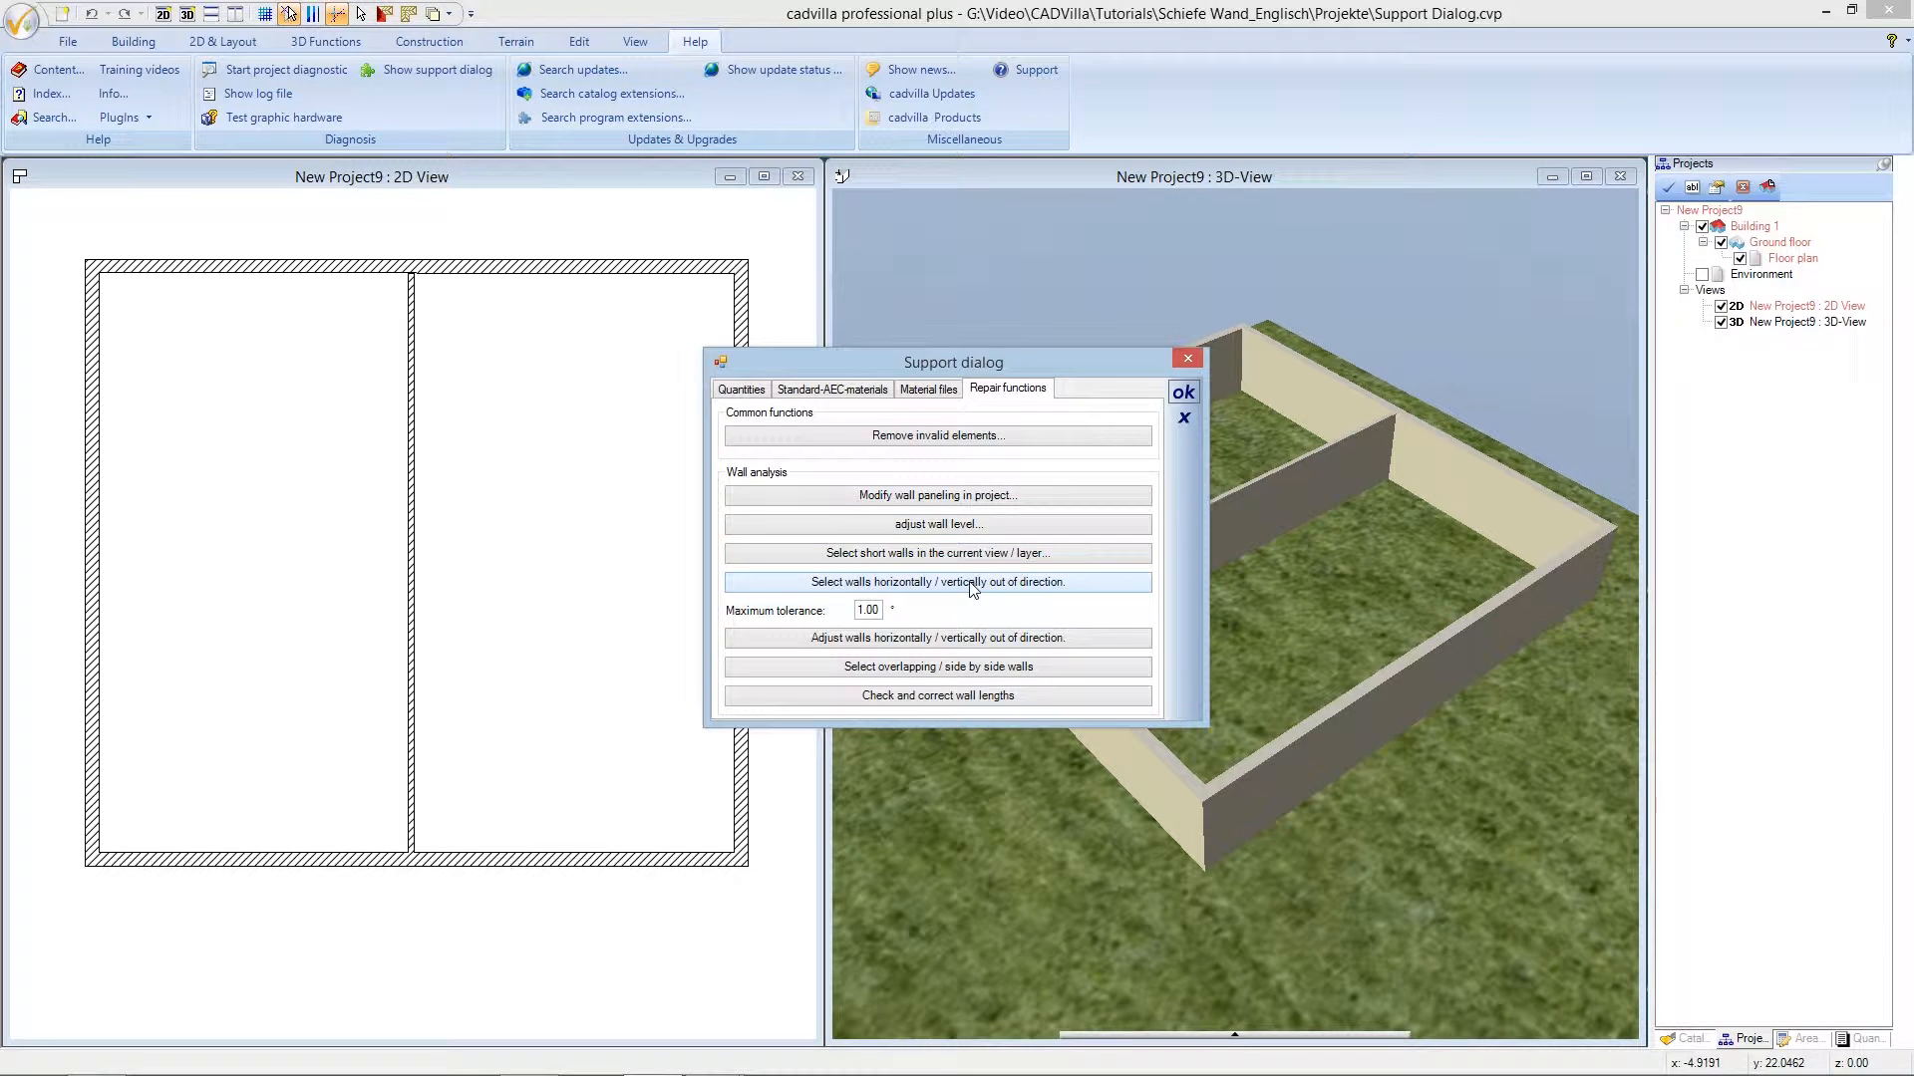
{"action": "mouse_move", "coordinate": [1075, 588]}
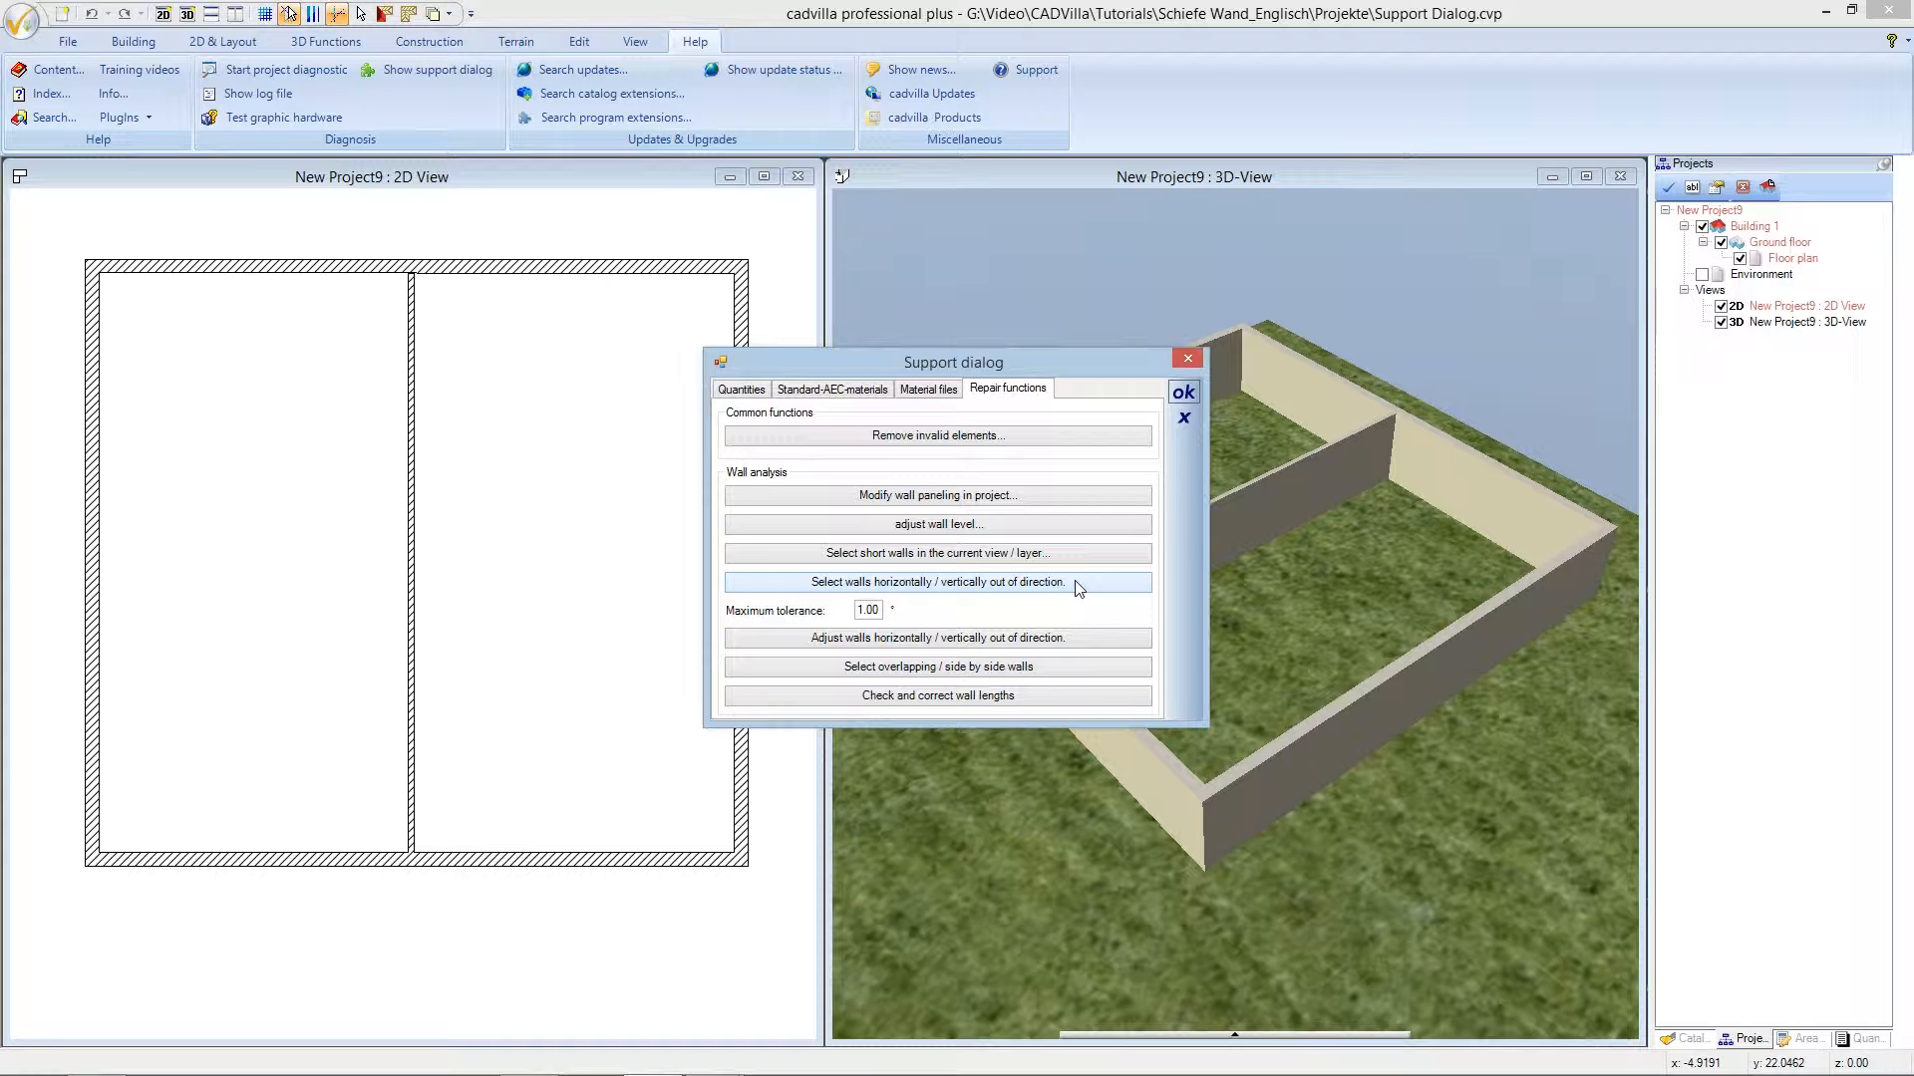
Run 'Select walls horizontally / vertically out of direction', which reports 1 wall selected, and acknowledge it.
{"action": "left_click", "coordinate": [937, 581]}
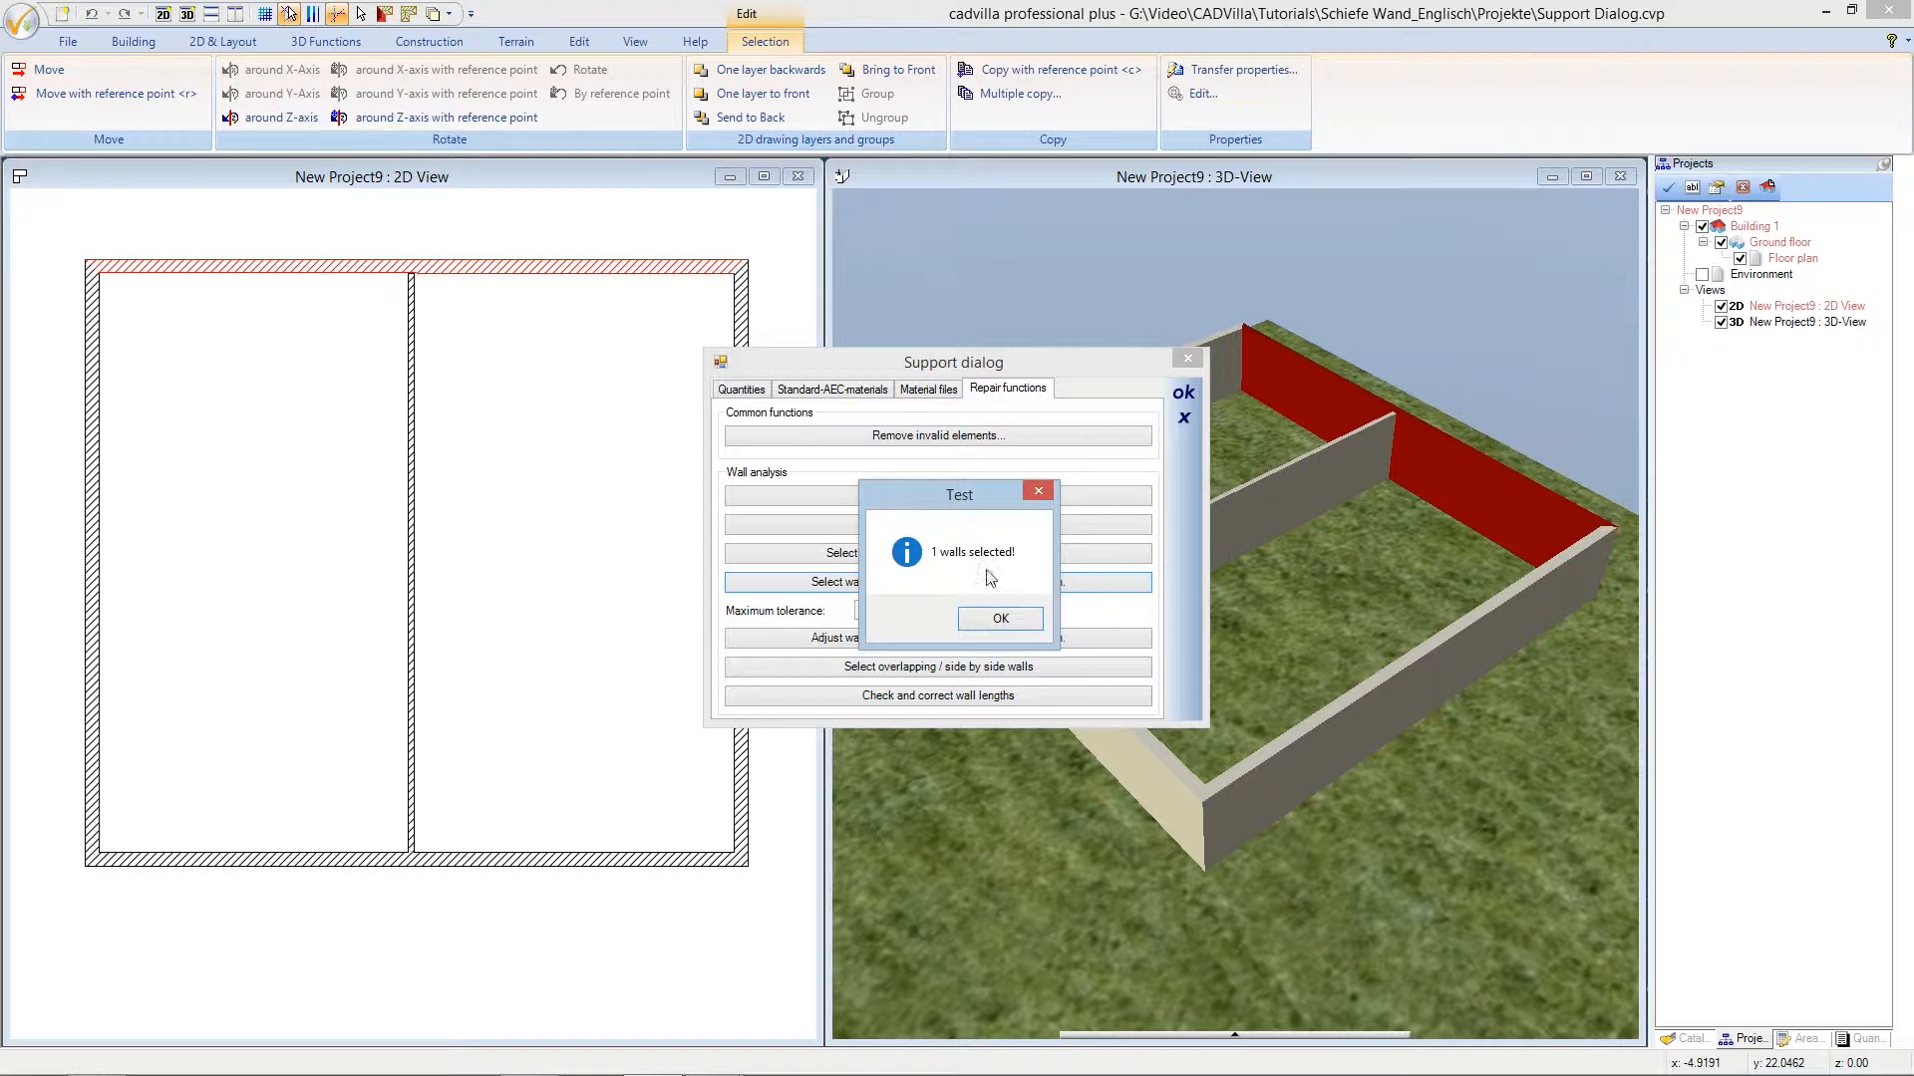
{"action": "mouse_move", "coordinate": [1009, 582]}
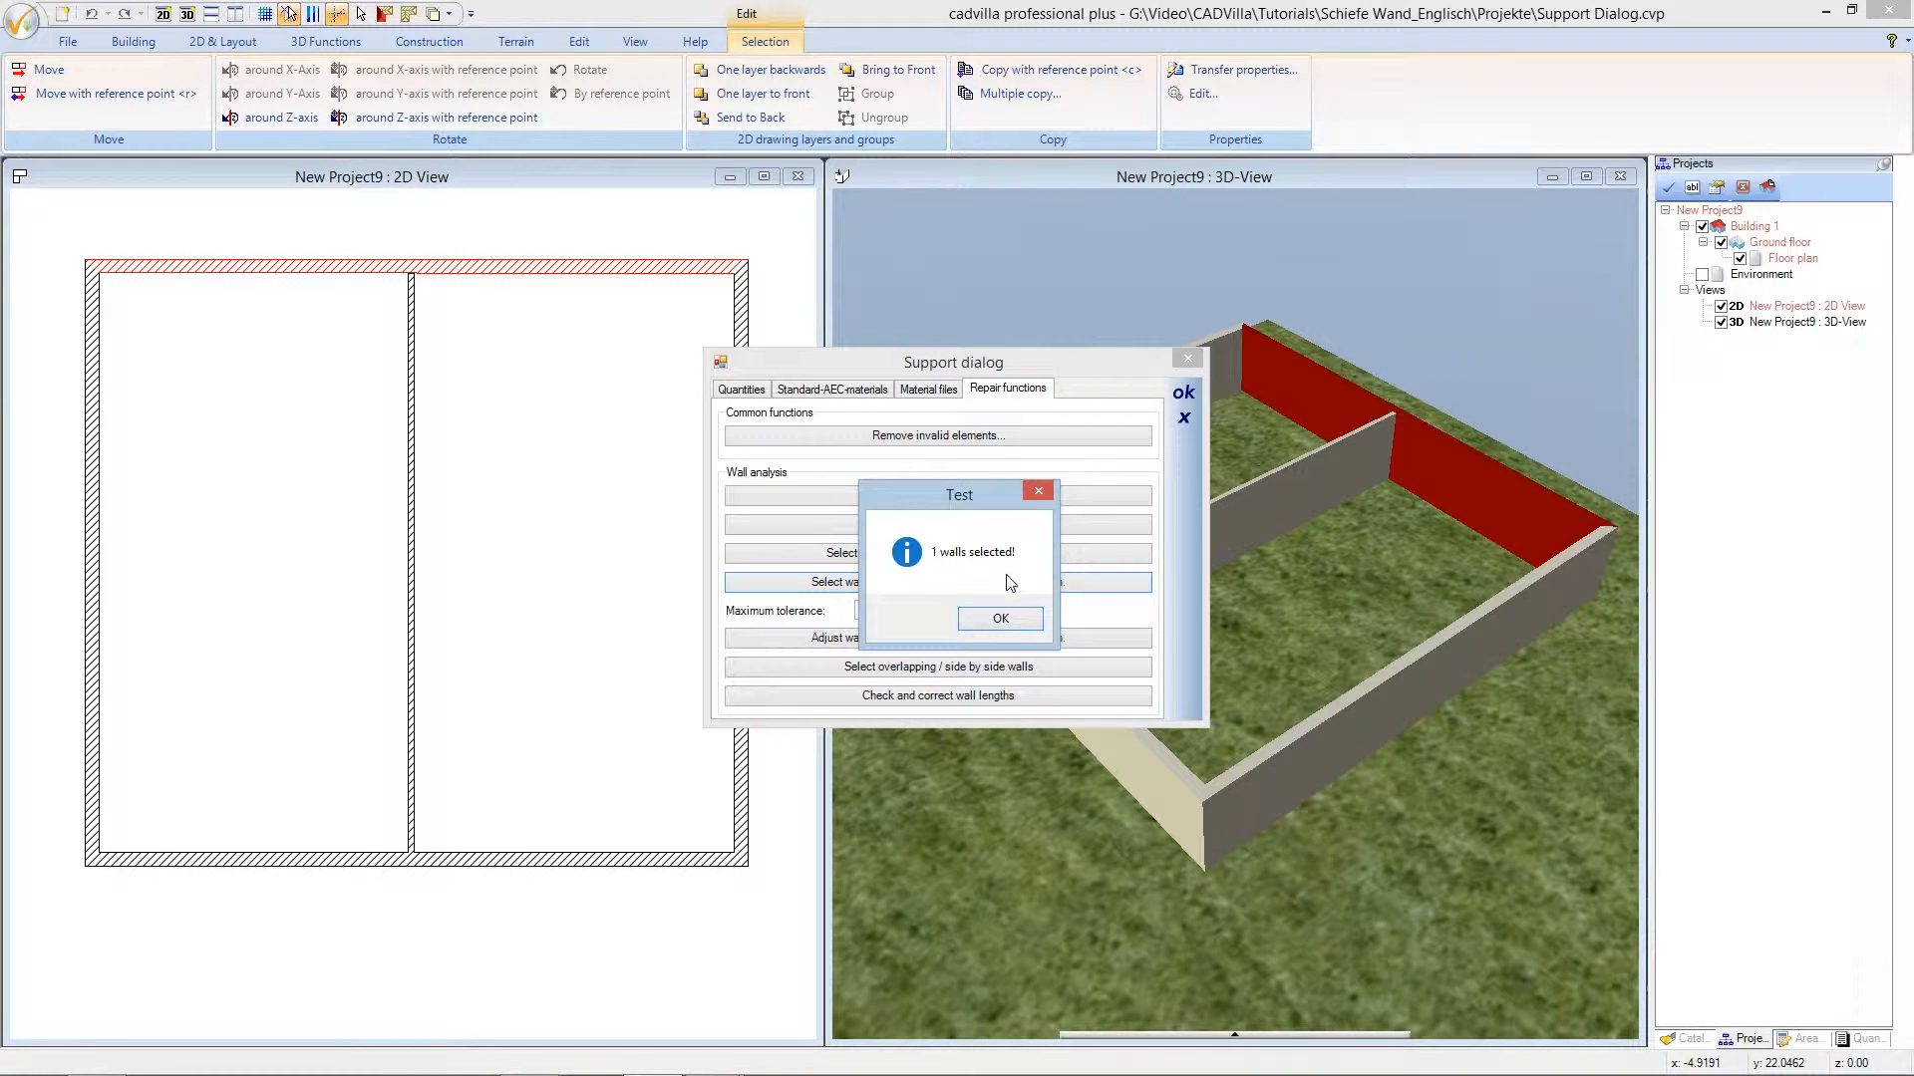
{"action": "left_click", "coordinate": [999, 618]}
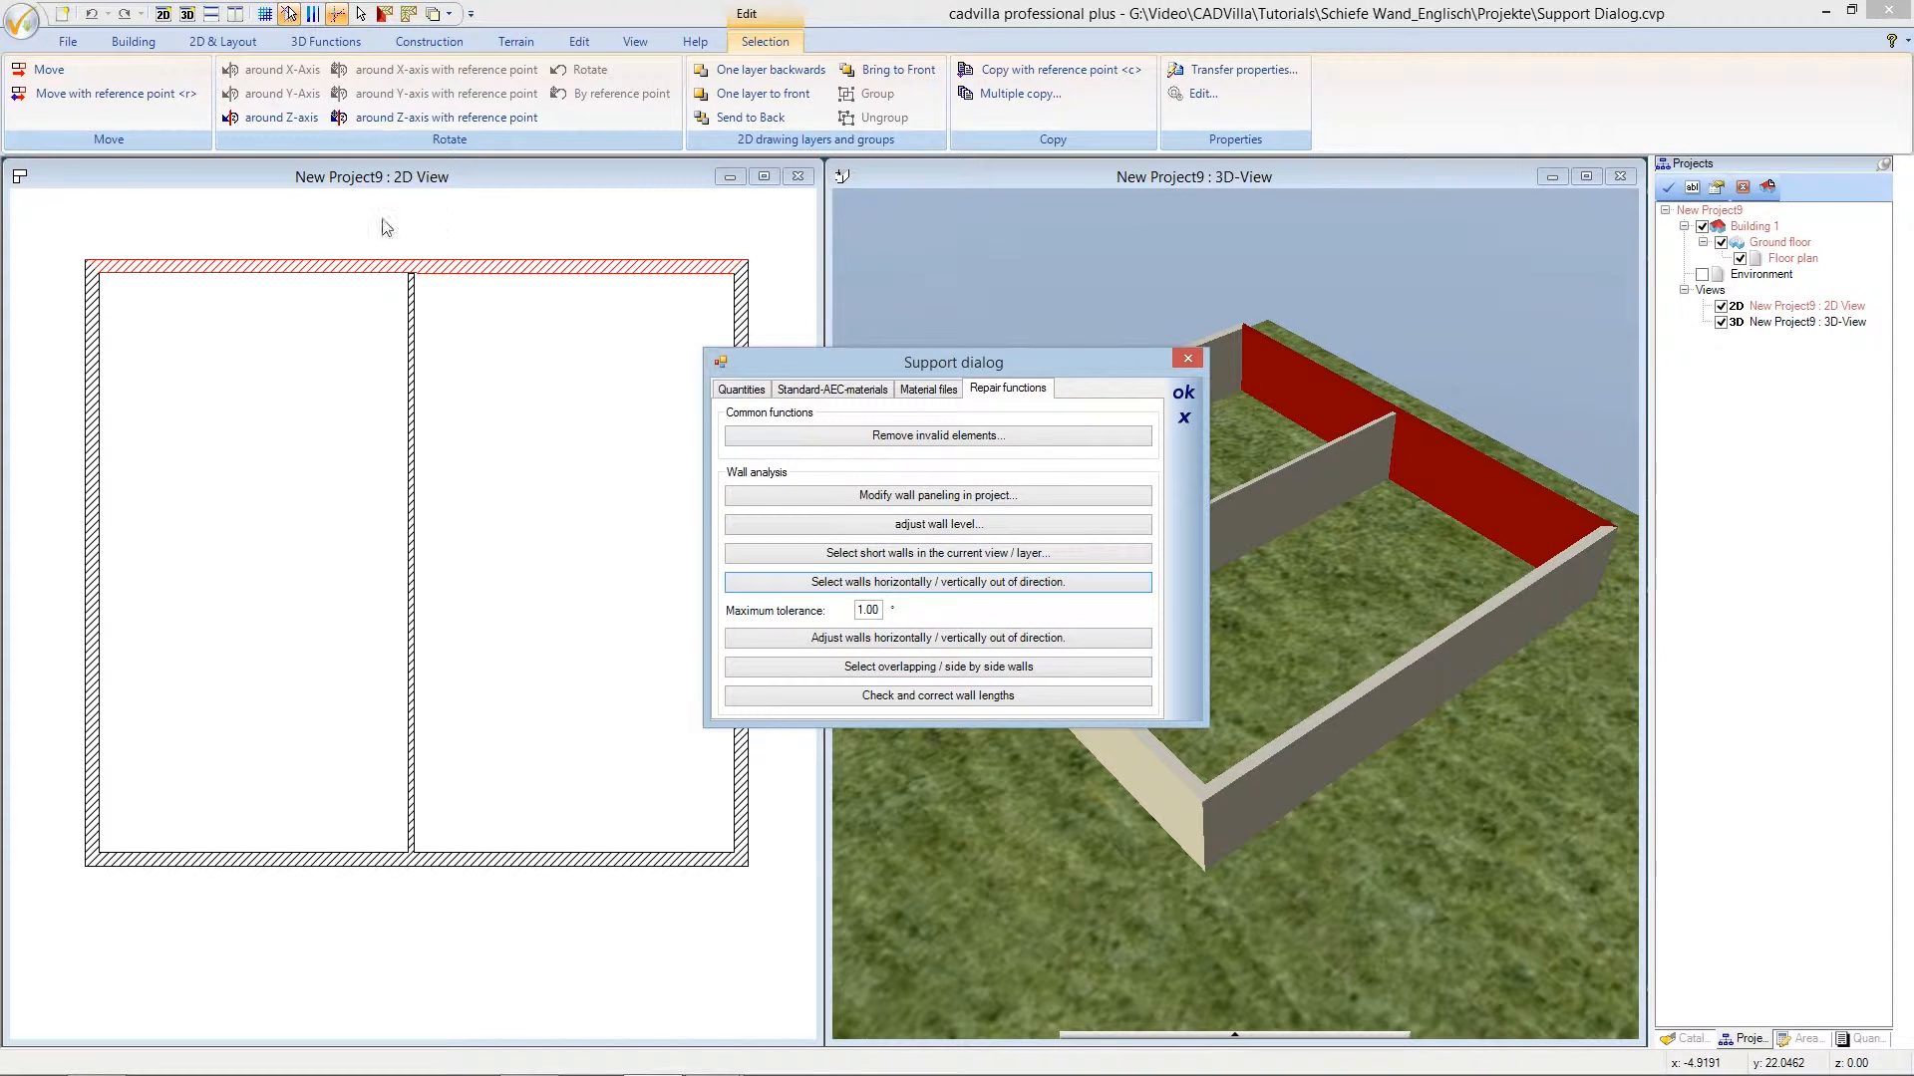
{"action": "mouse_move", "coordinate": [720, 409]}
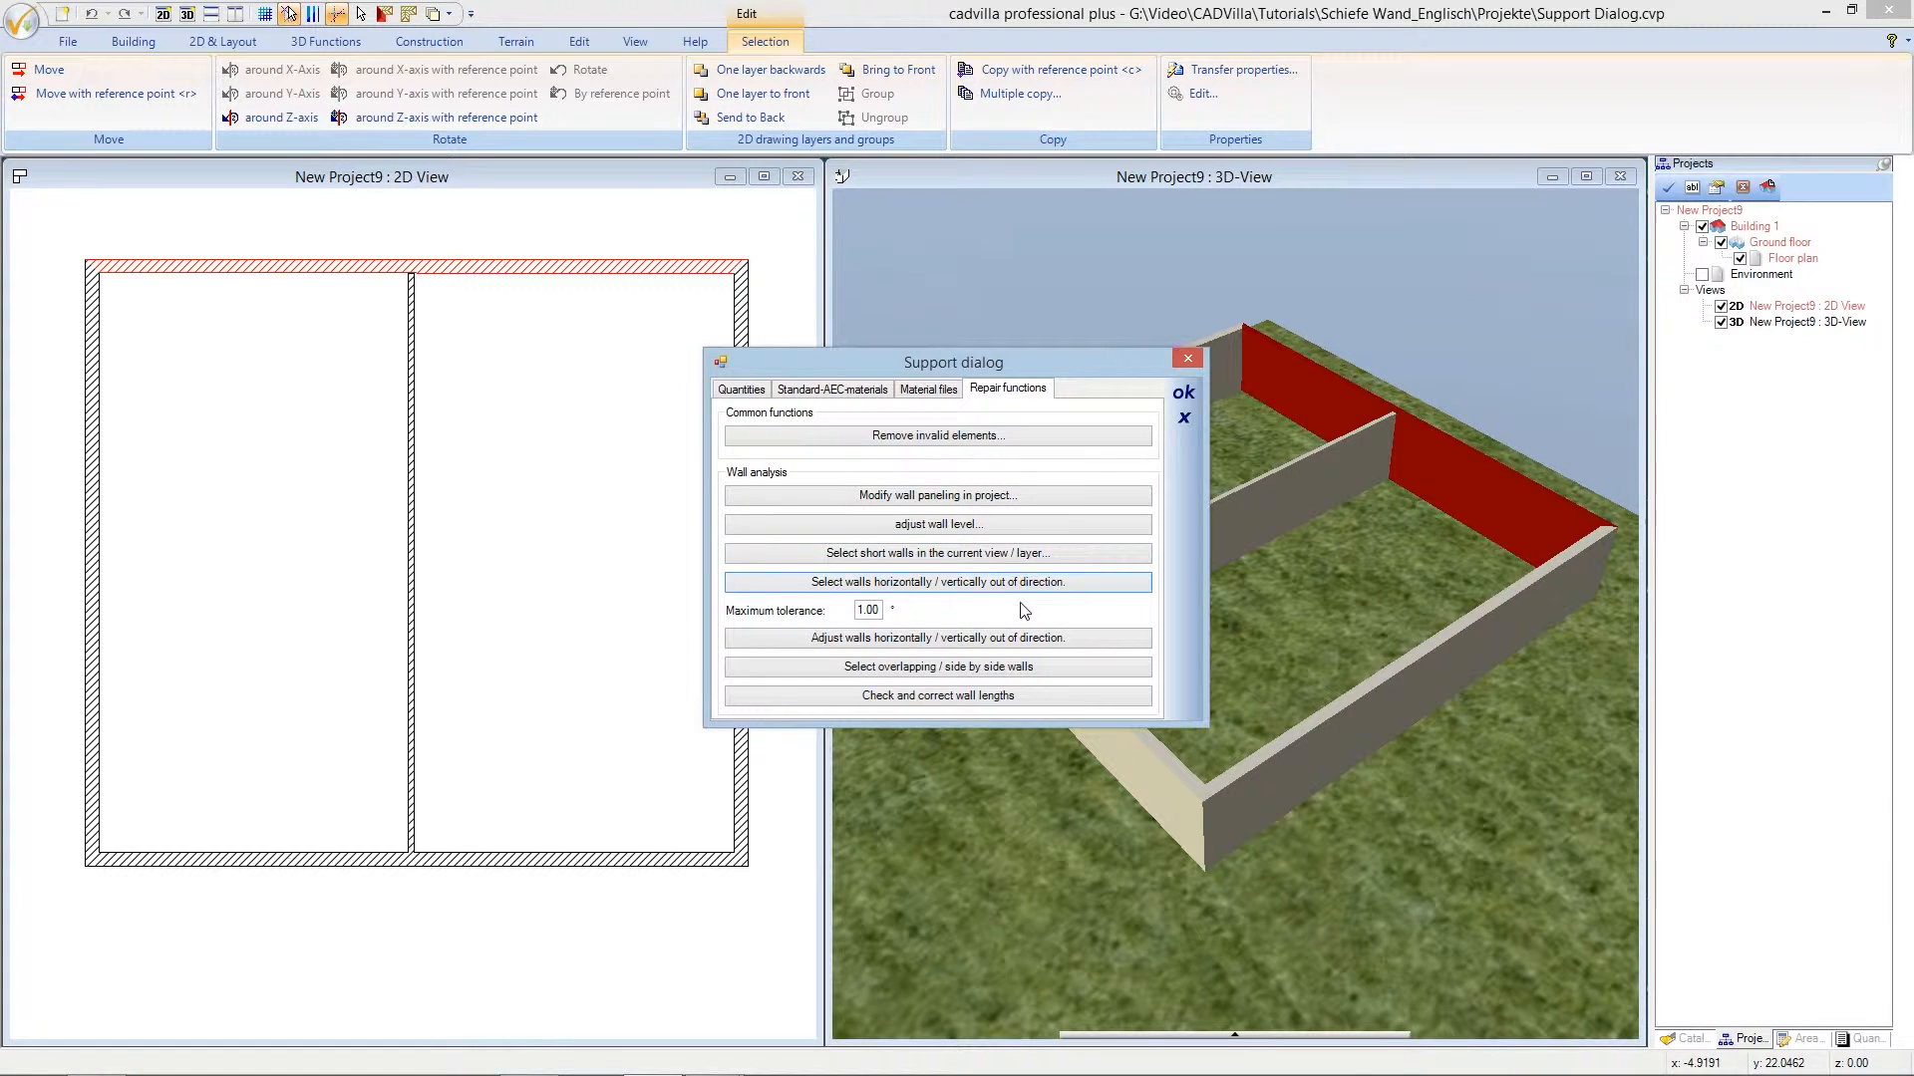
{"action": "mouse_move", "coordinate": [939, 606]}
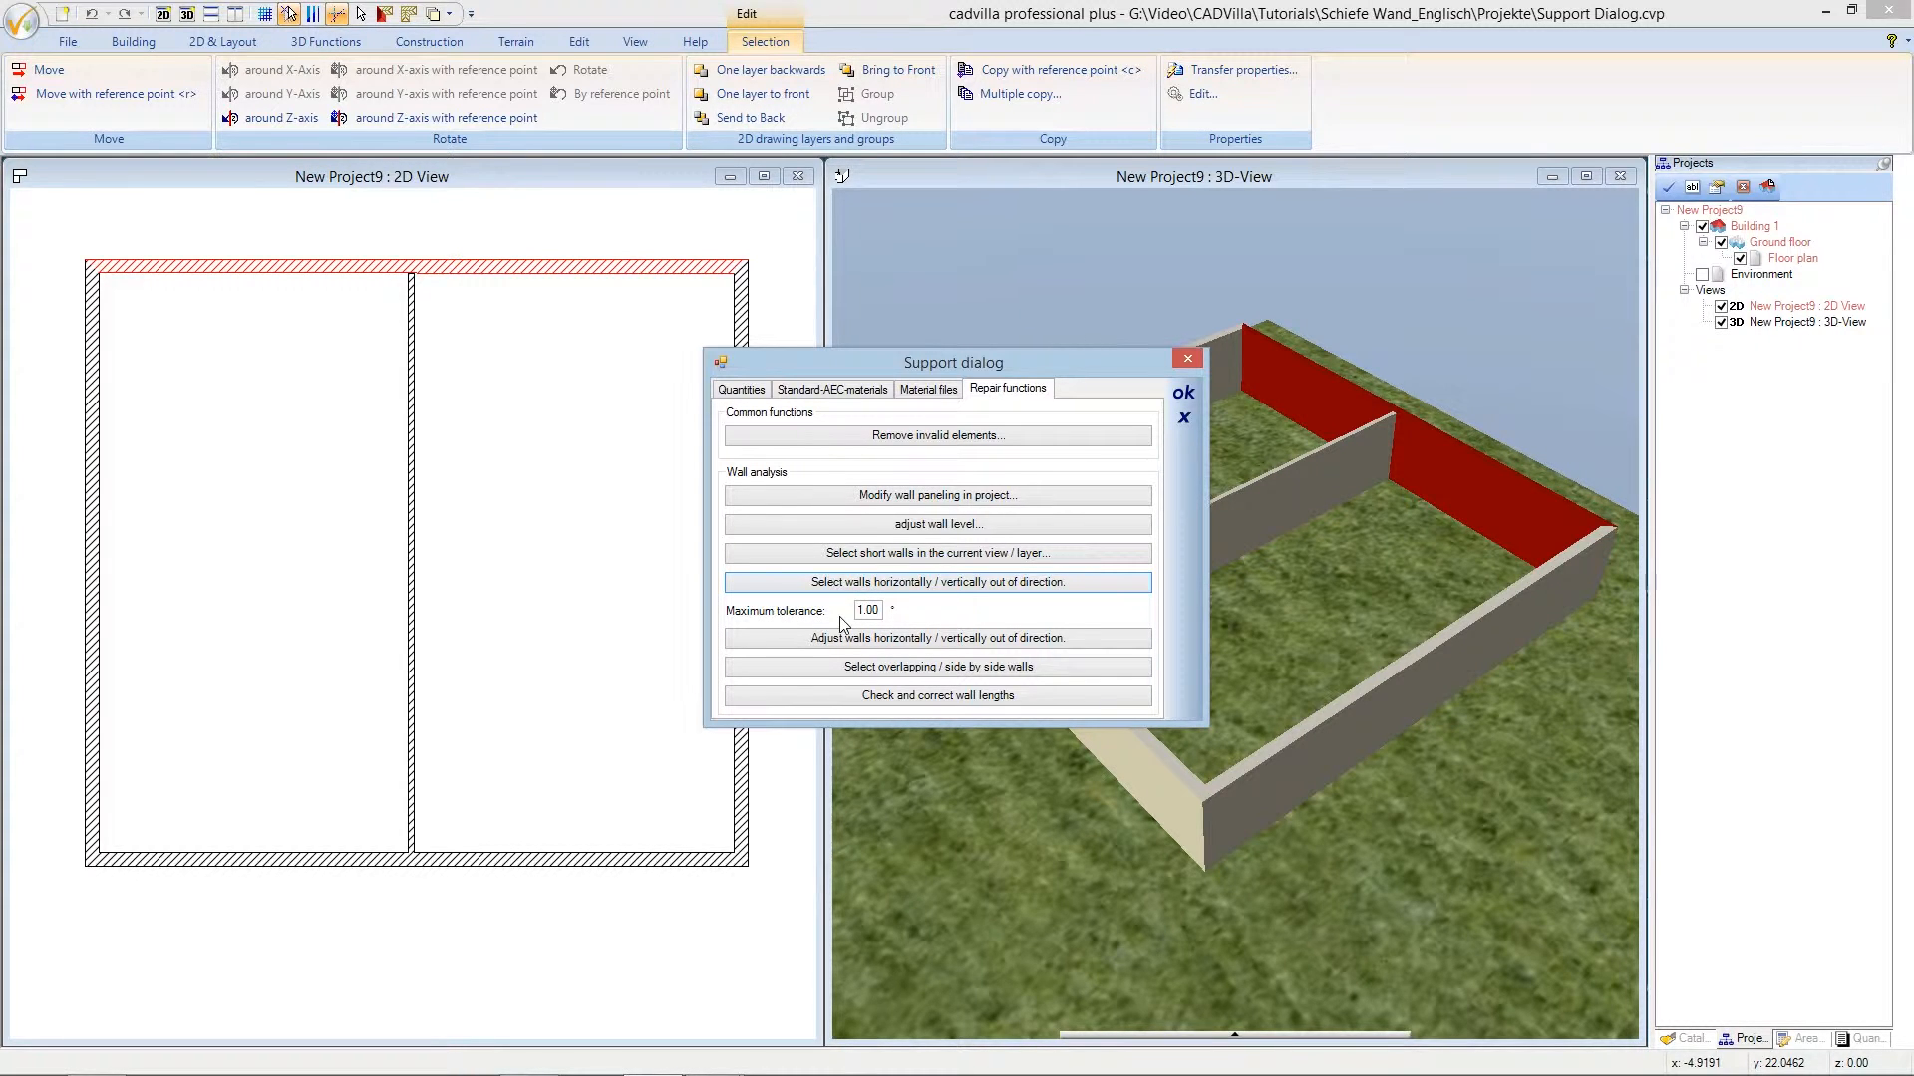
{"action": "mouse_move", "coordinate": [855, 621]}
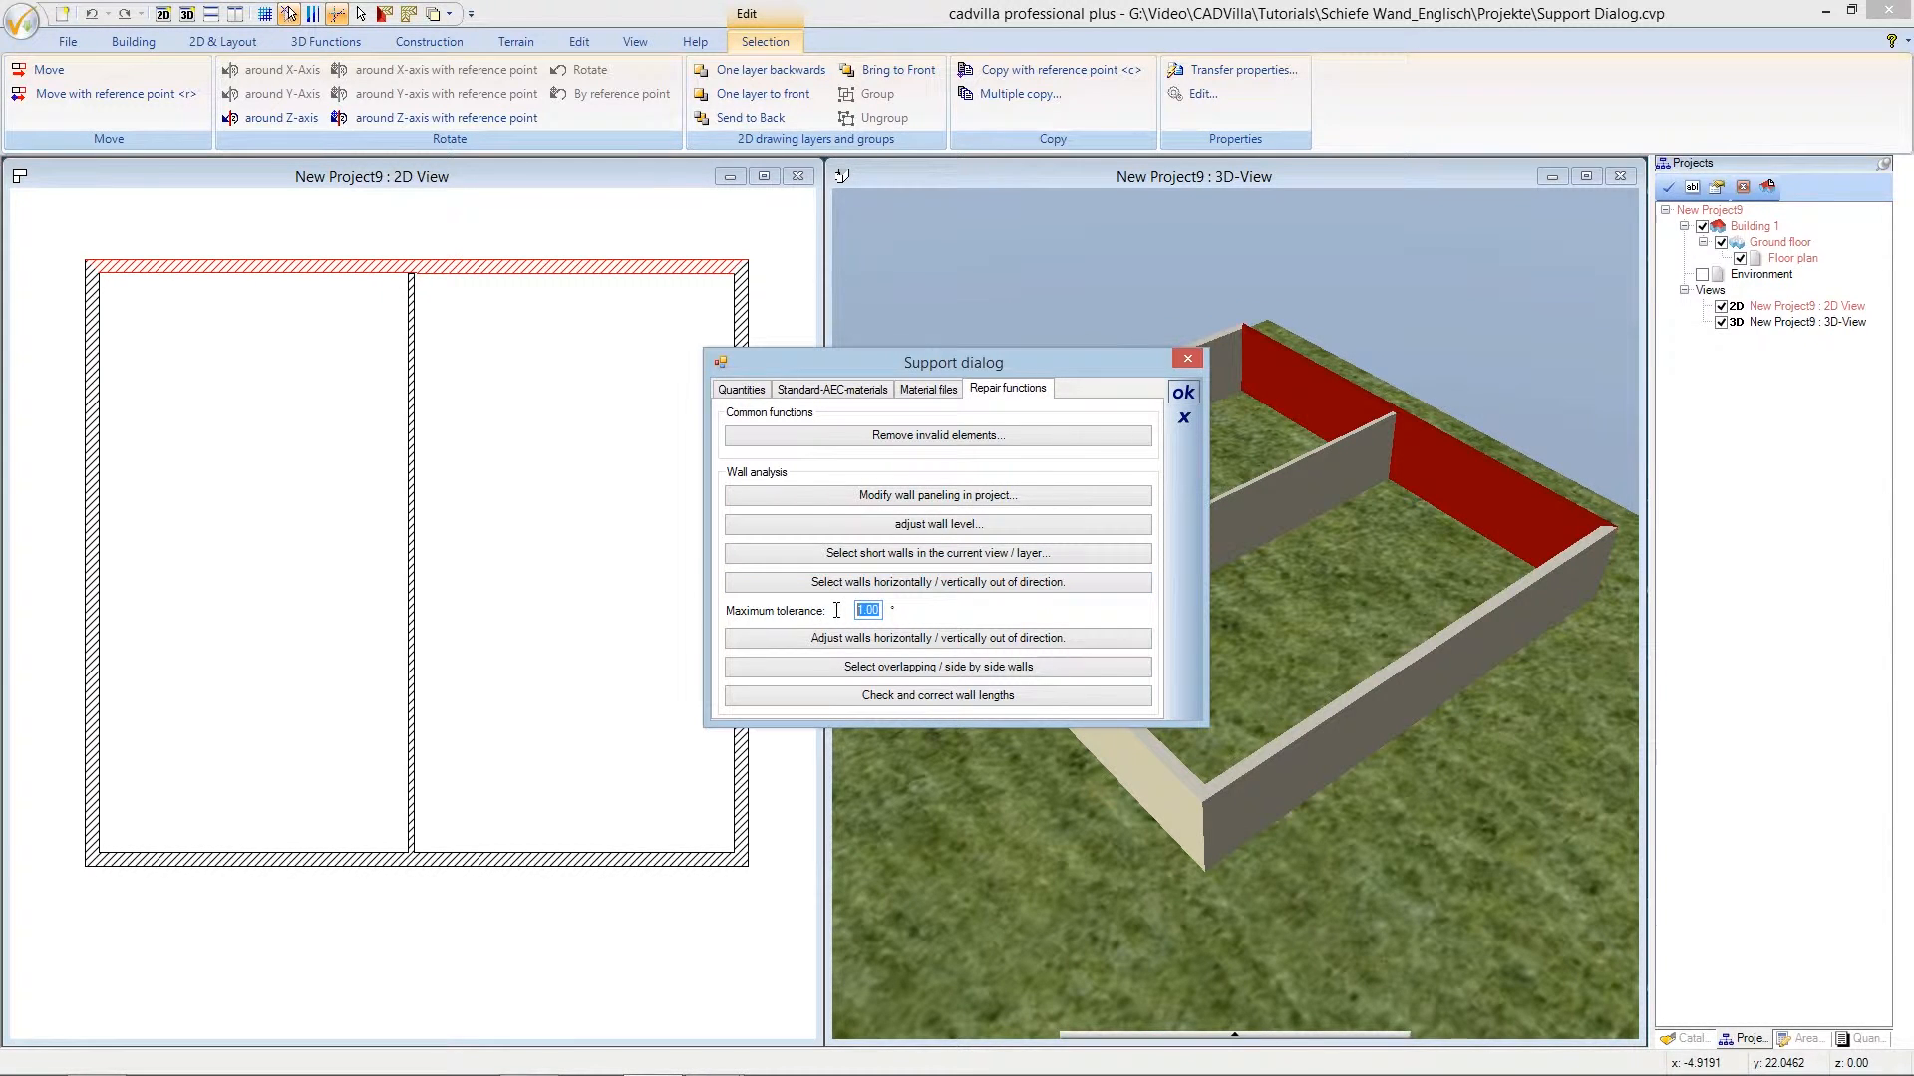
Set Maximum tolerance to 0.5° and rerun the out-of-direction check, again getting 1 wall selected.
{"action": "type", "text": "0.5"}
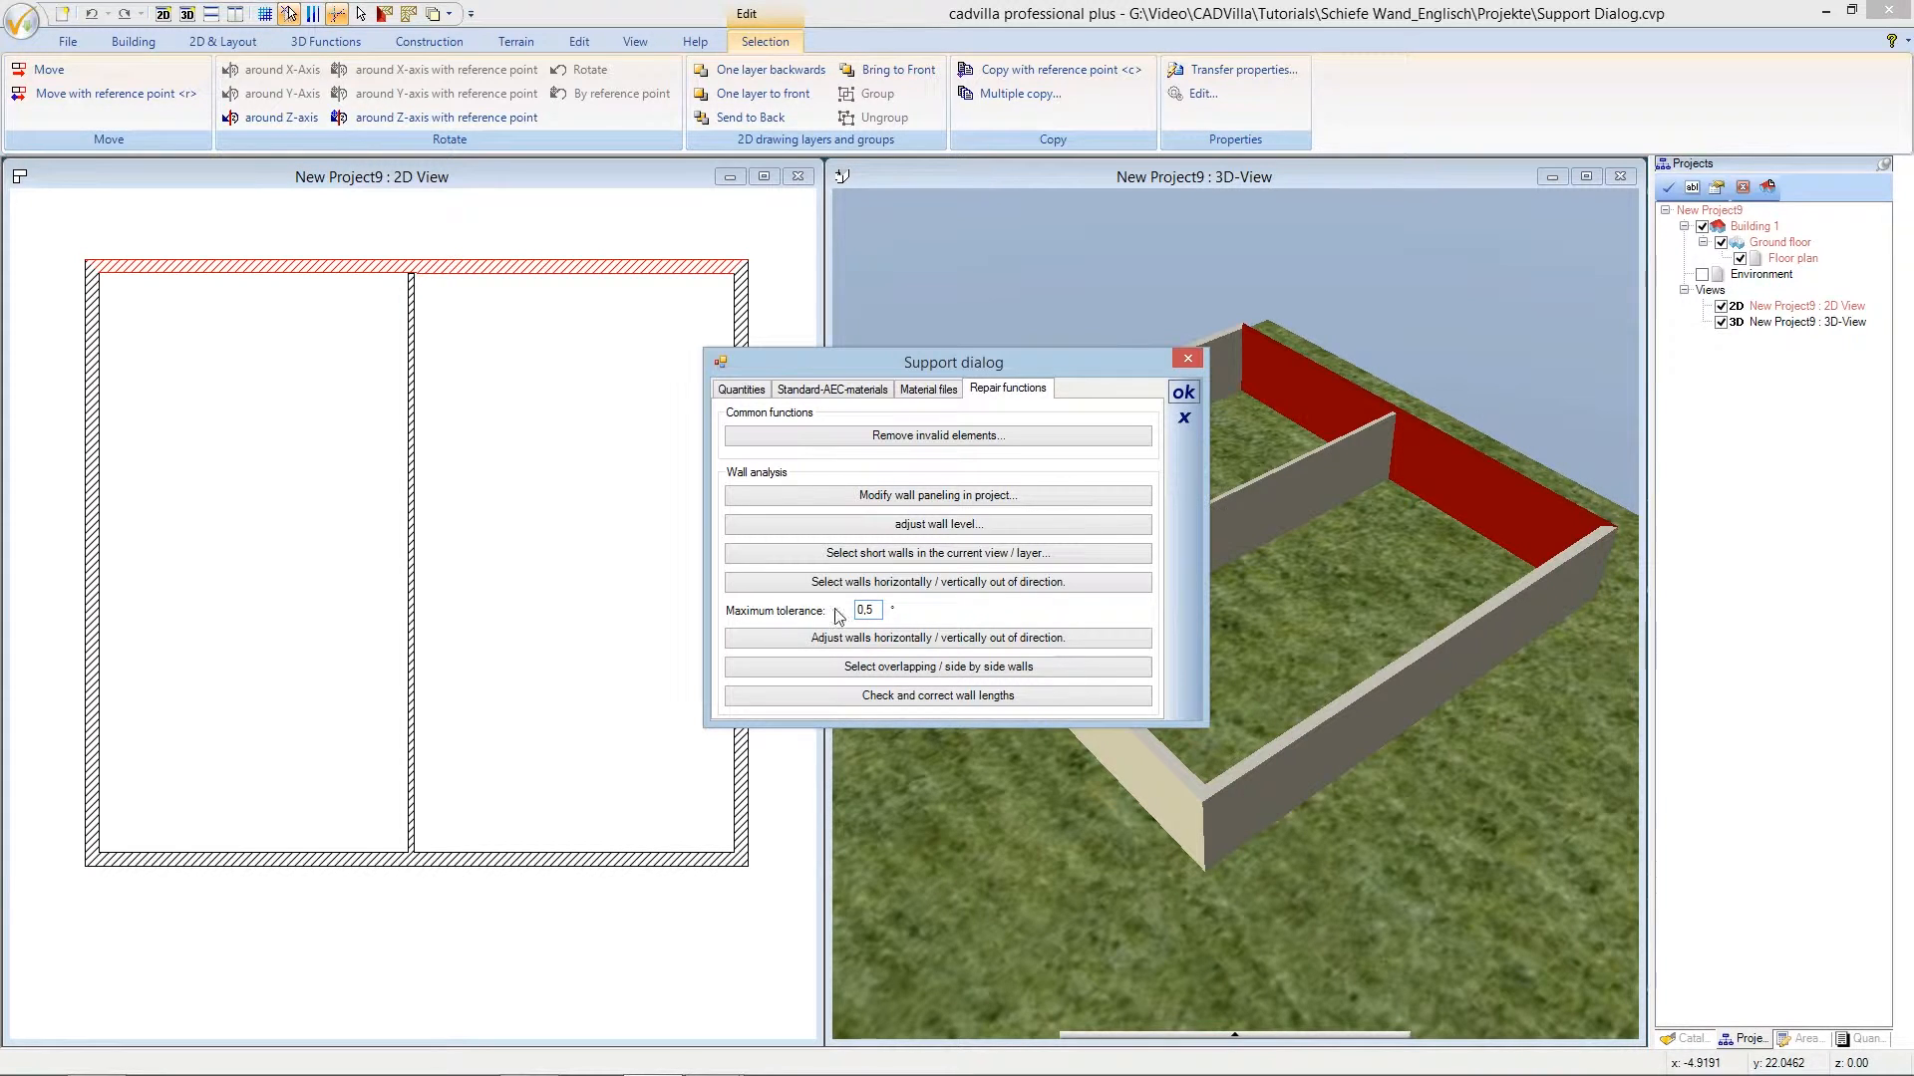
{"action": "left_click", "coordinate": [937, 580]}
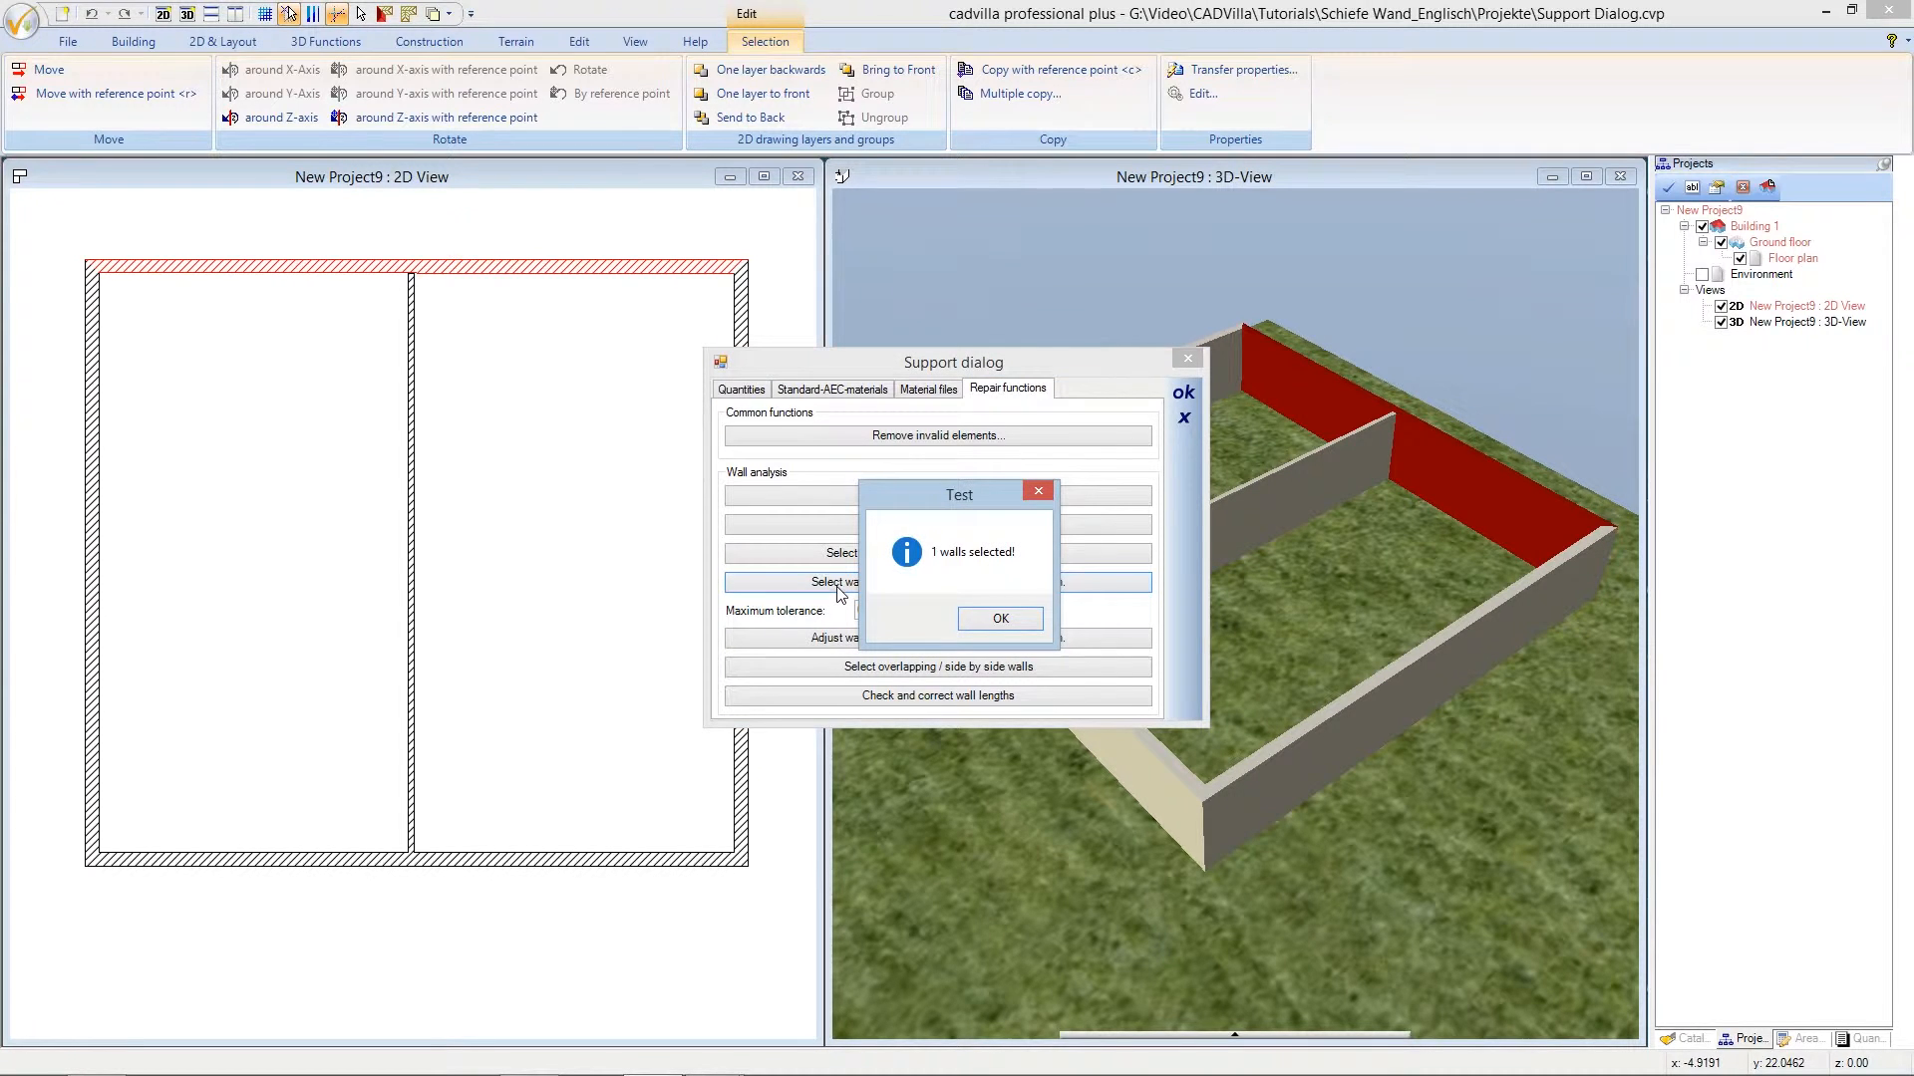
{"action": "mouse_move", "coordinate": [917, 600]}
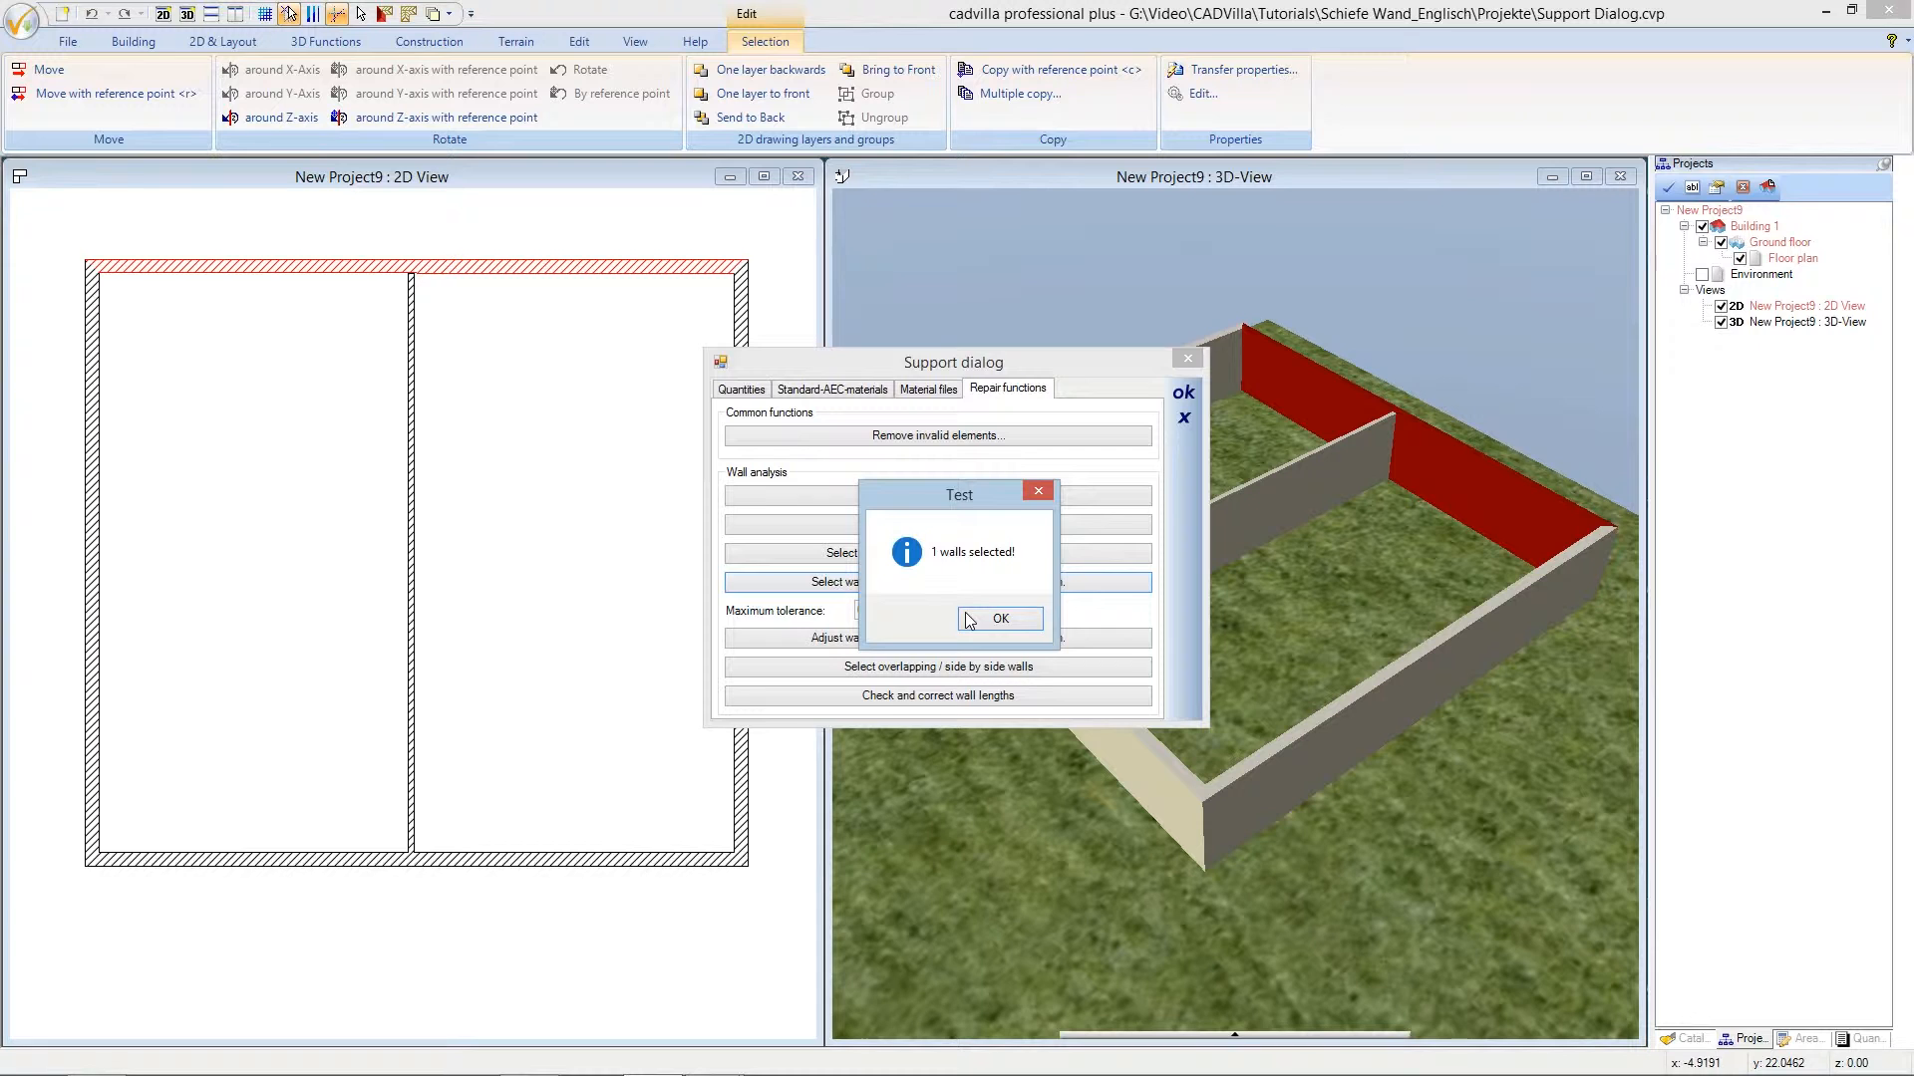
{"action": "left_click", "coordinate": [998, 618]}
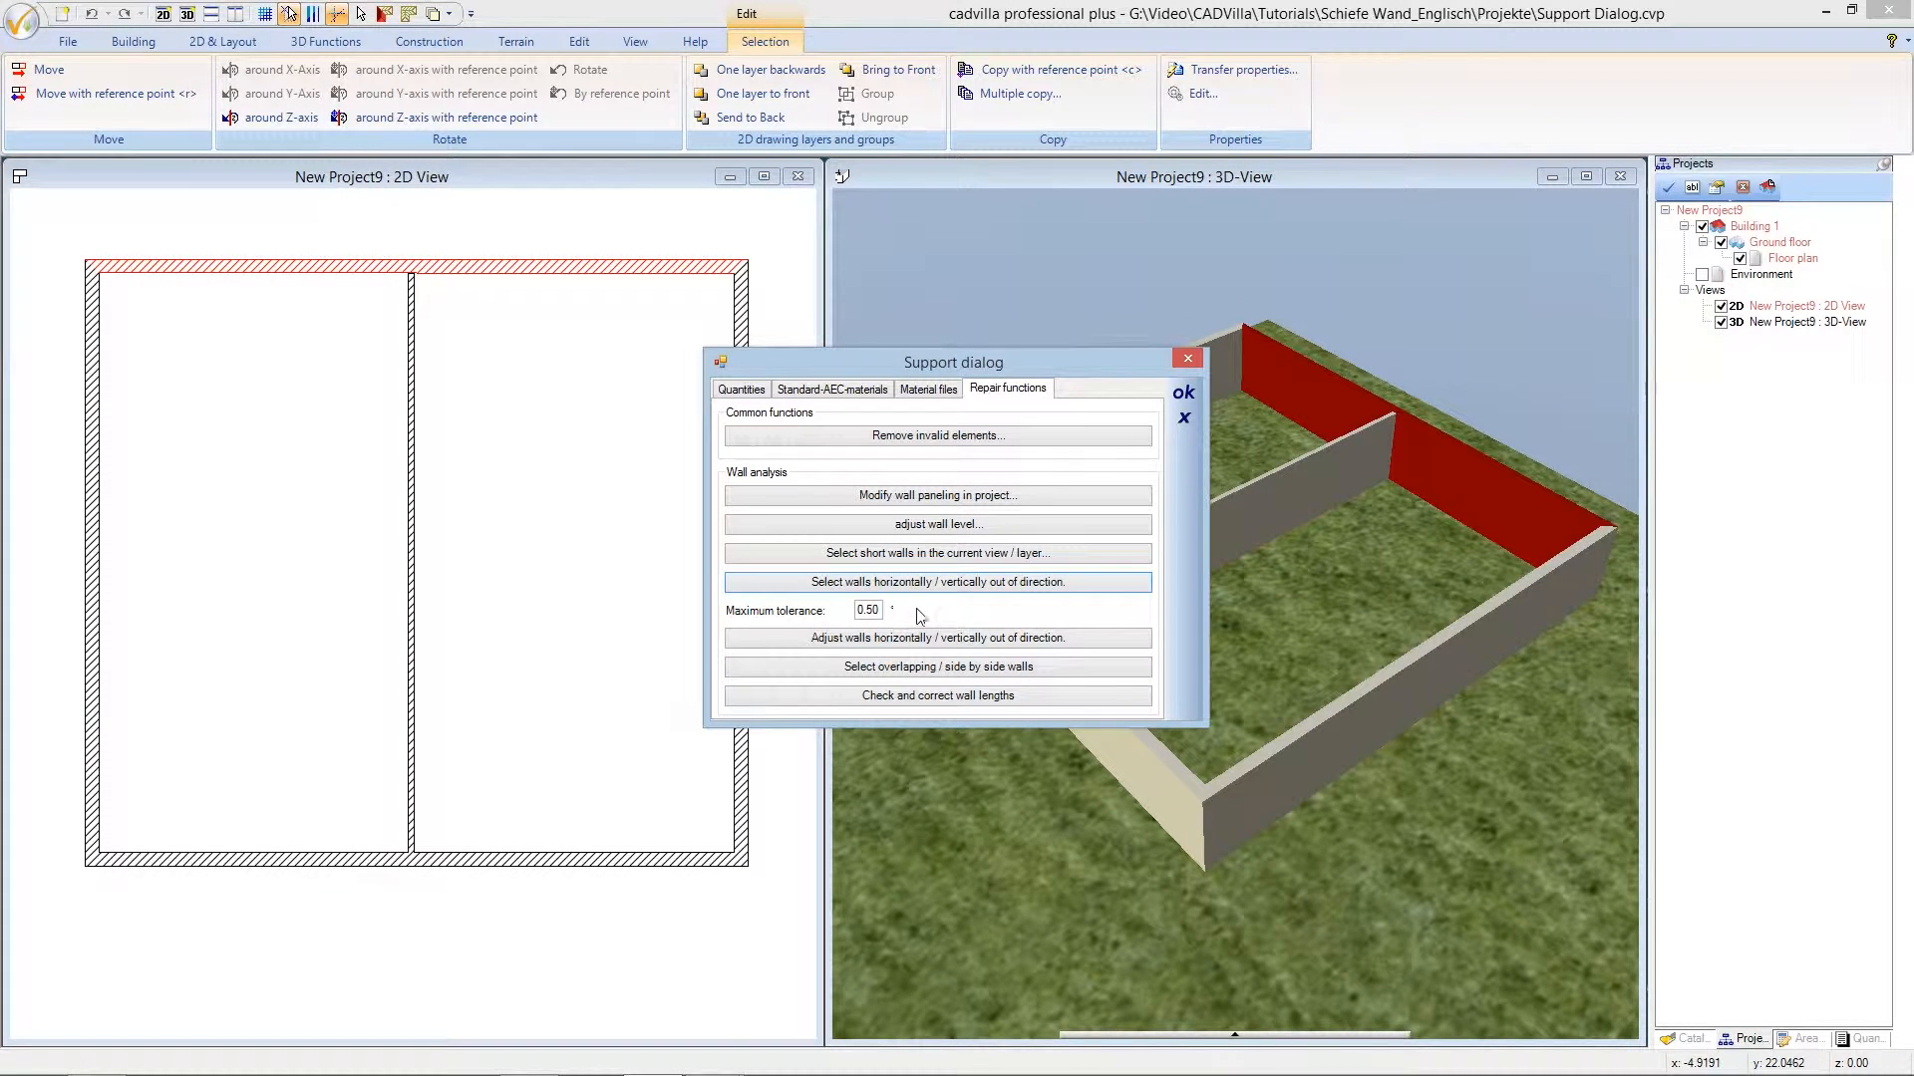
{"action": "mouse_move", "coordinate": [977, 614]}
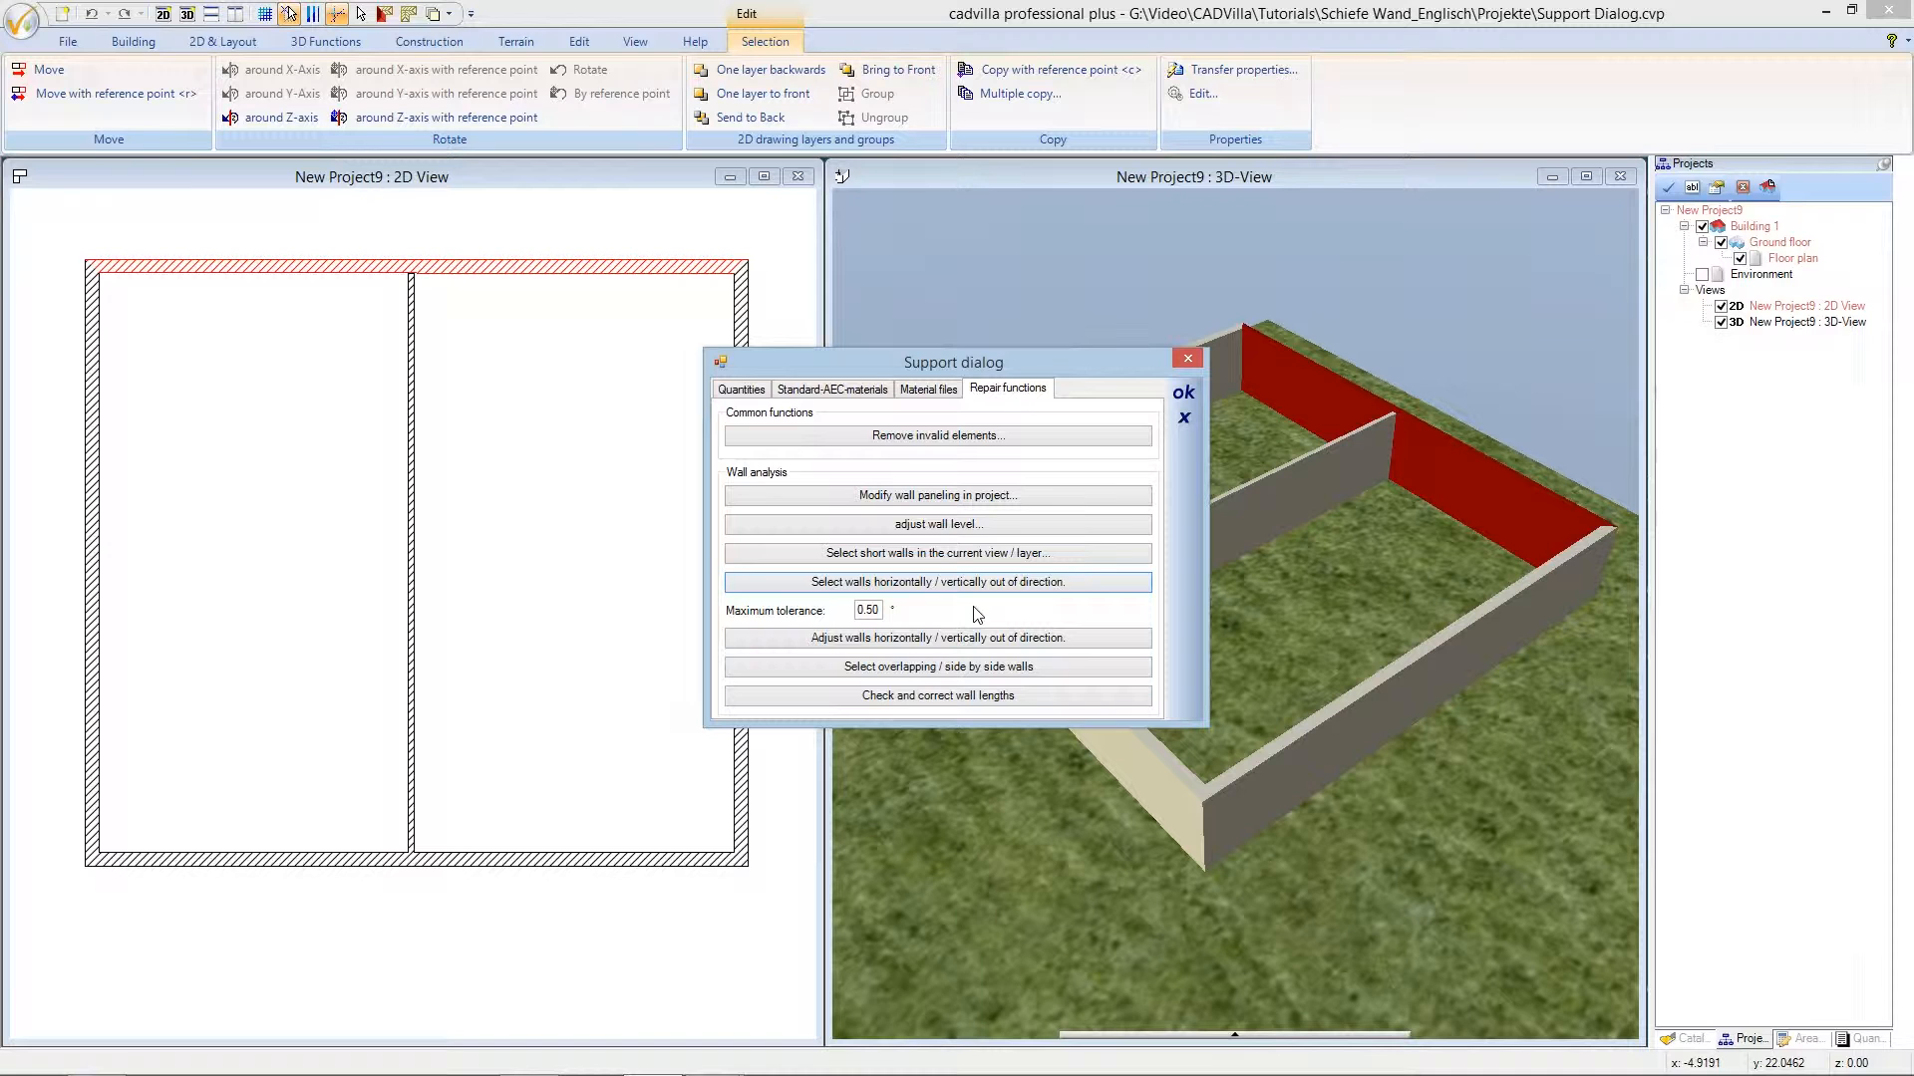
{"action": "mouse_move", "coordinate": [937, 638]}
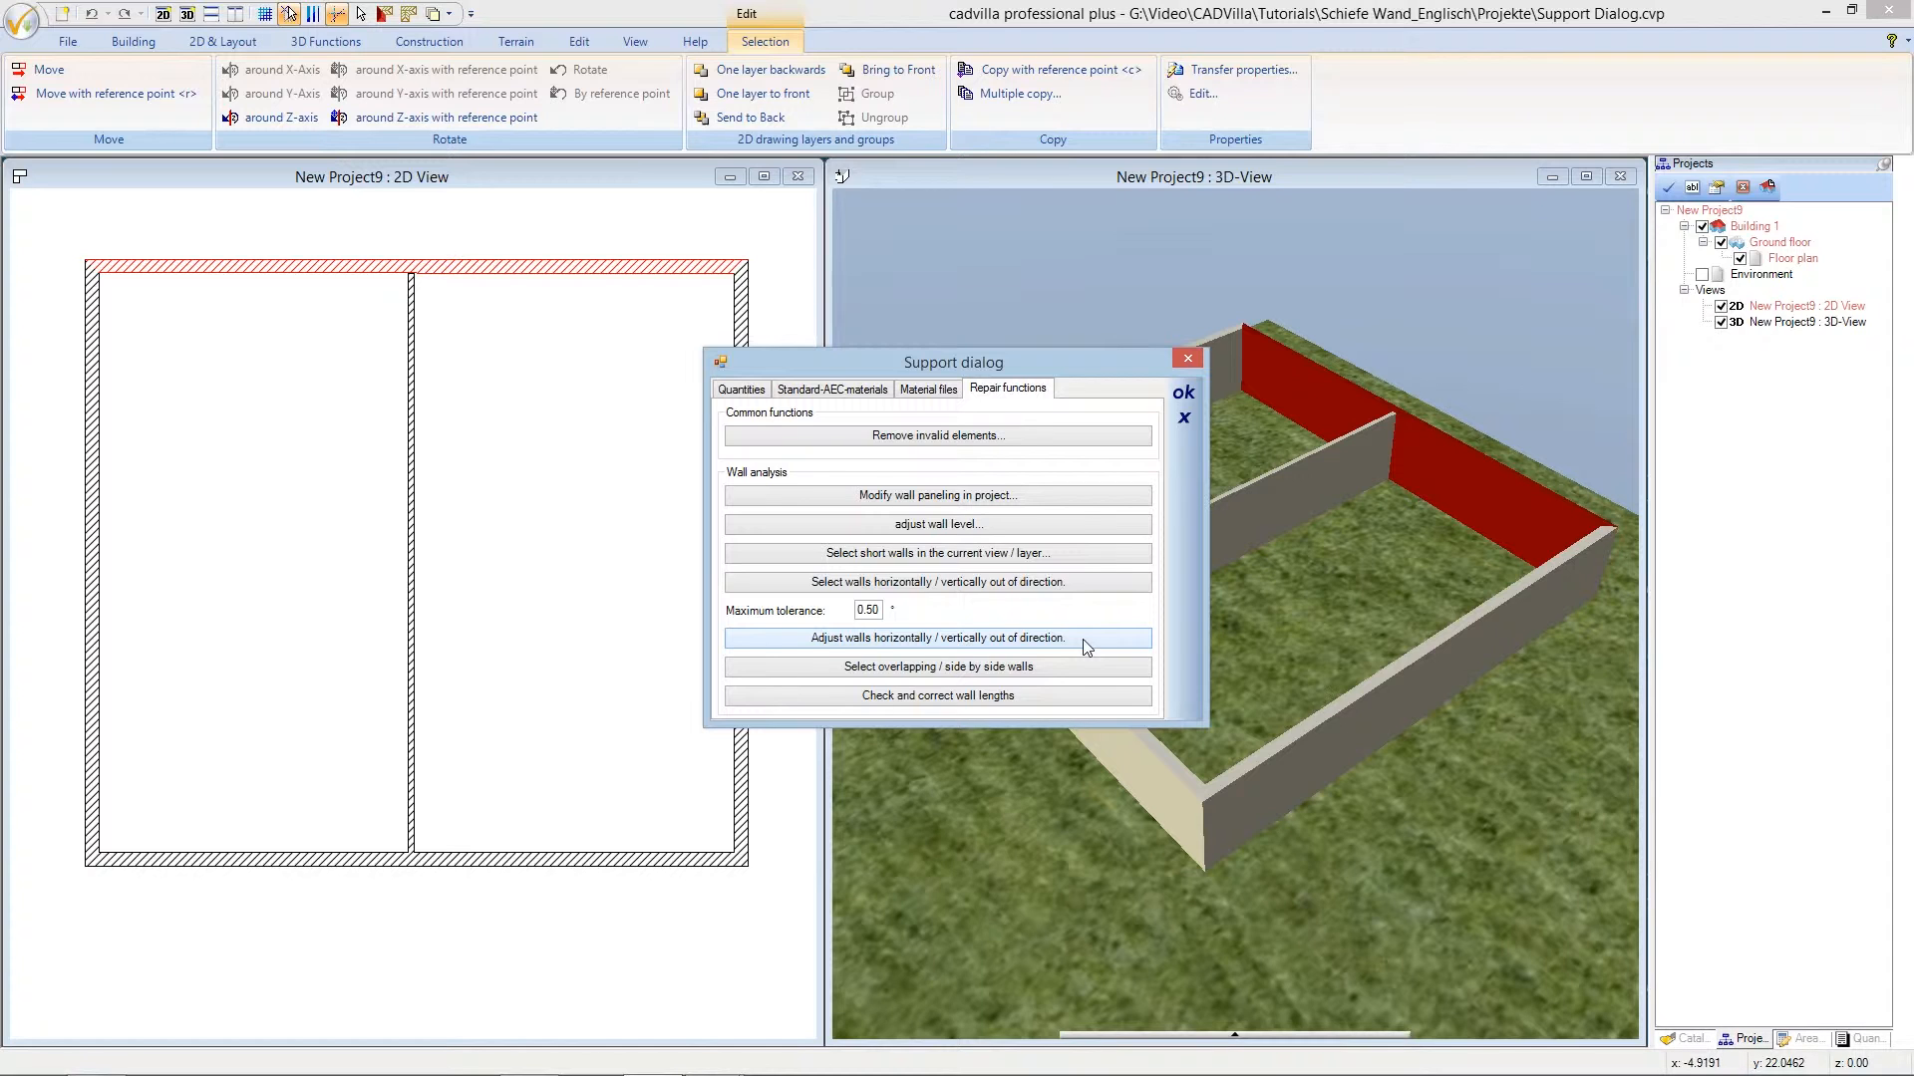
Run 'Adjust walls horizontally / vertically out of direction' and acknowledge that 1 inclined wall was corrected.
{"action": "left_click", "coordinate": [937, 637]}
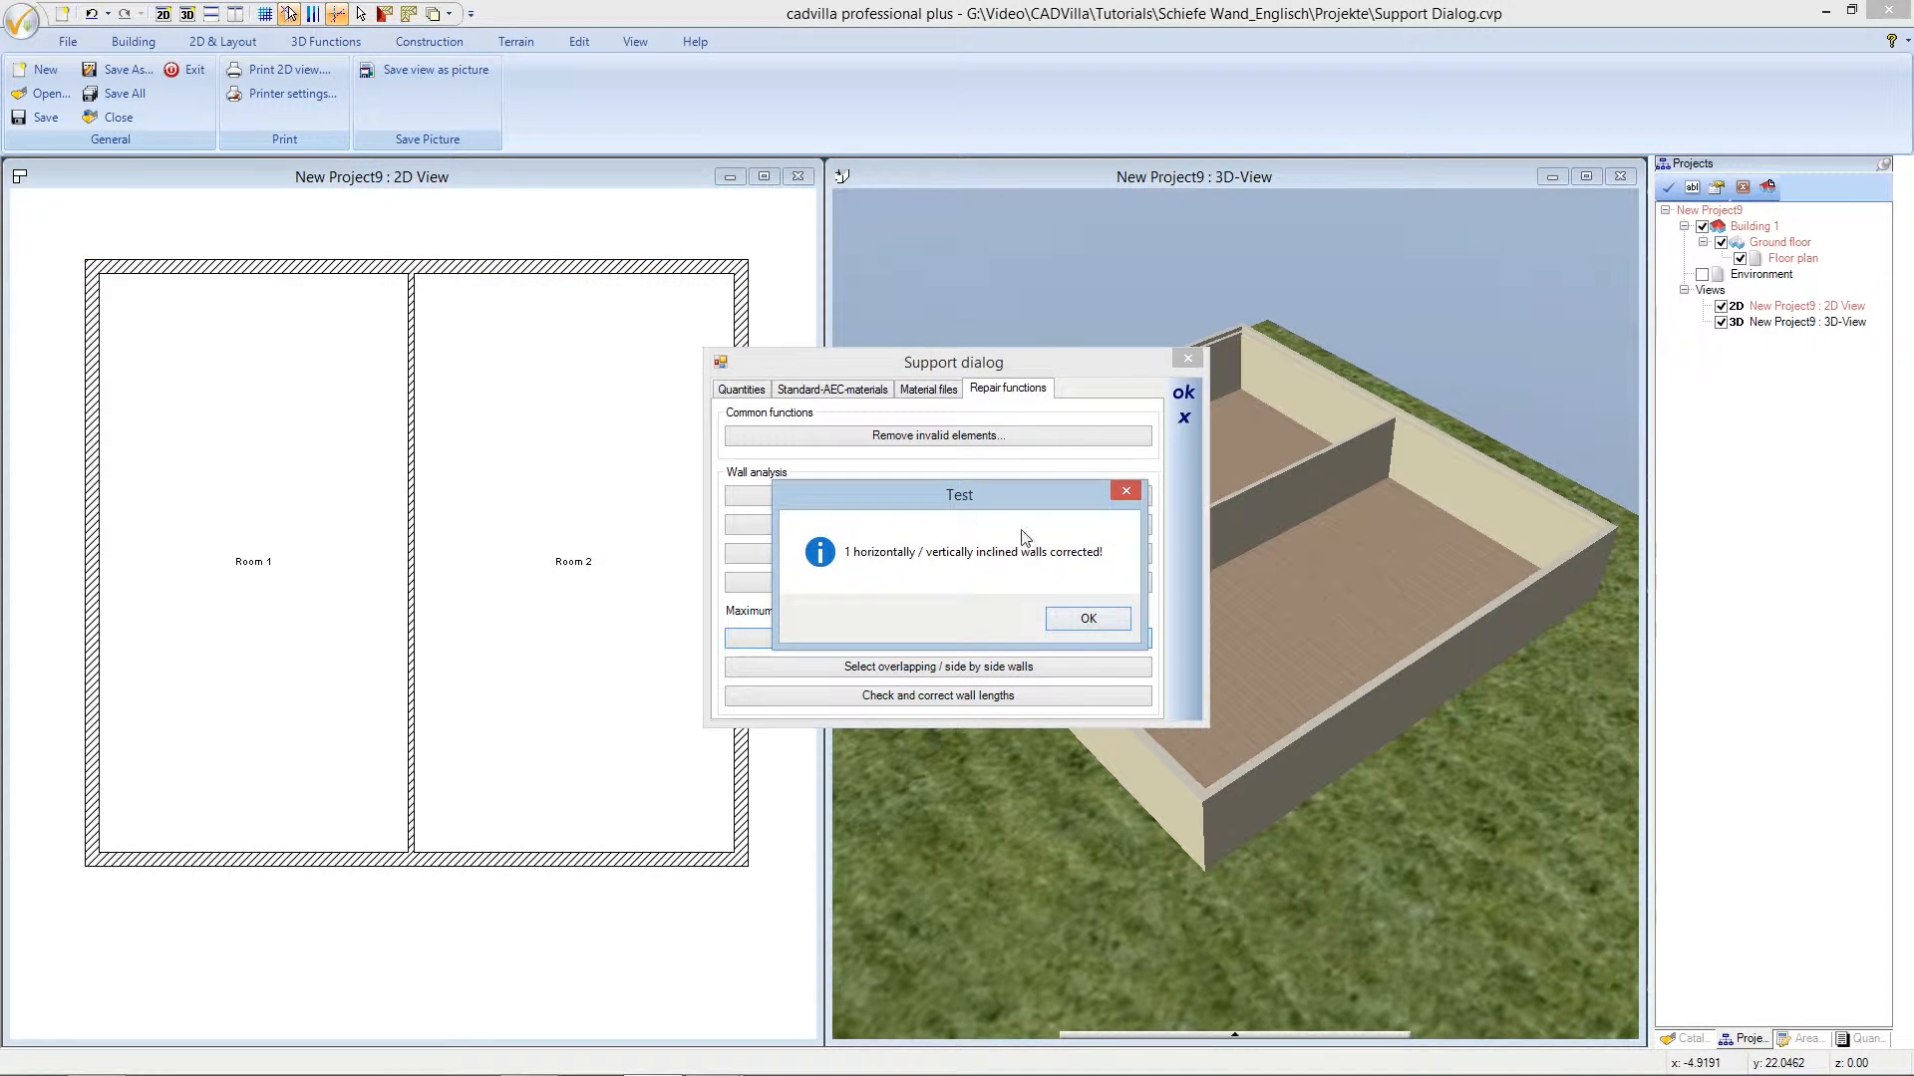
{"action": "mouse_move", "coordinate": [1089, 618]}
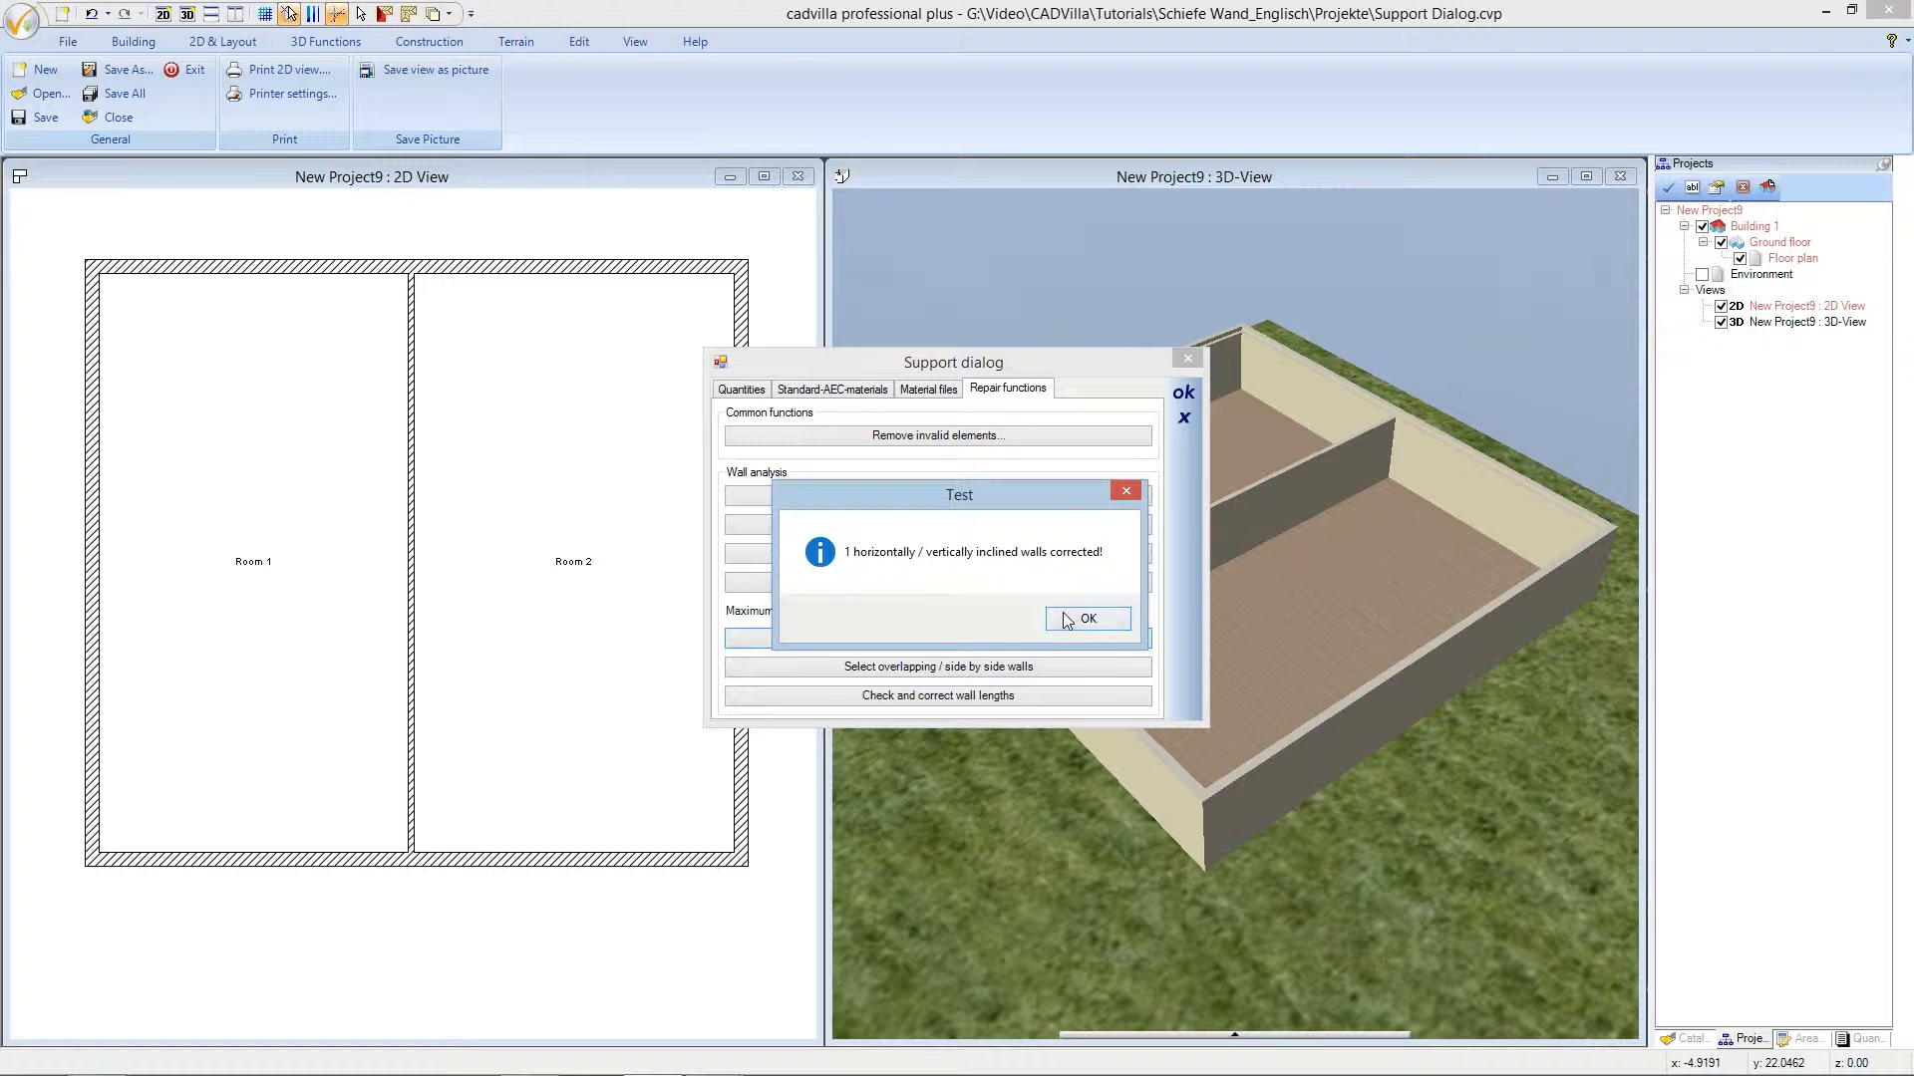
{"action": "left_click", "coordinate": [1084, 618]}
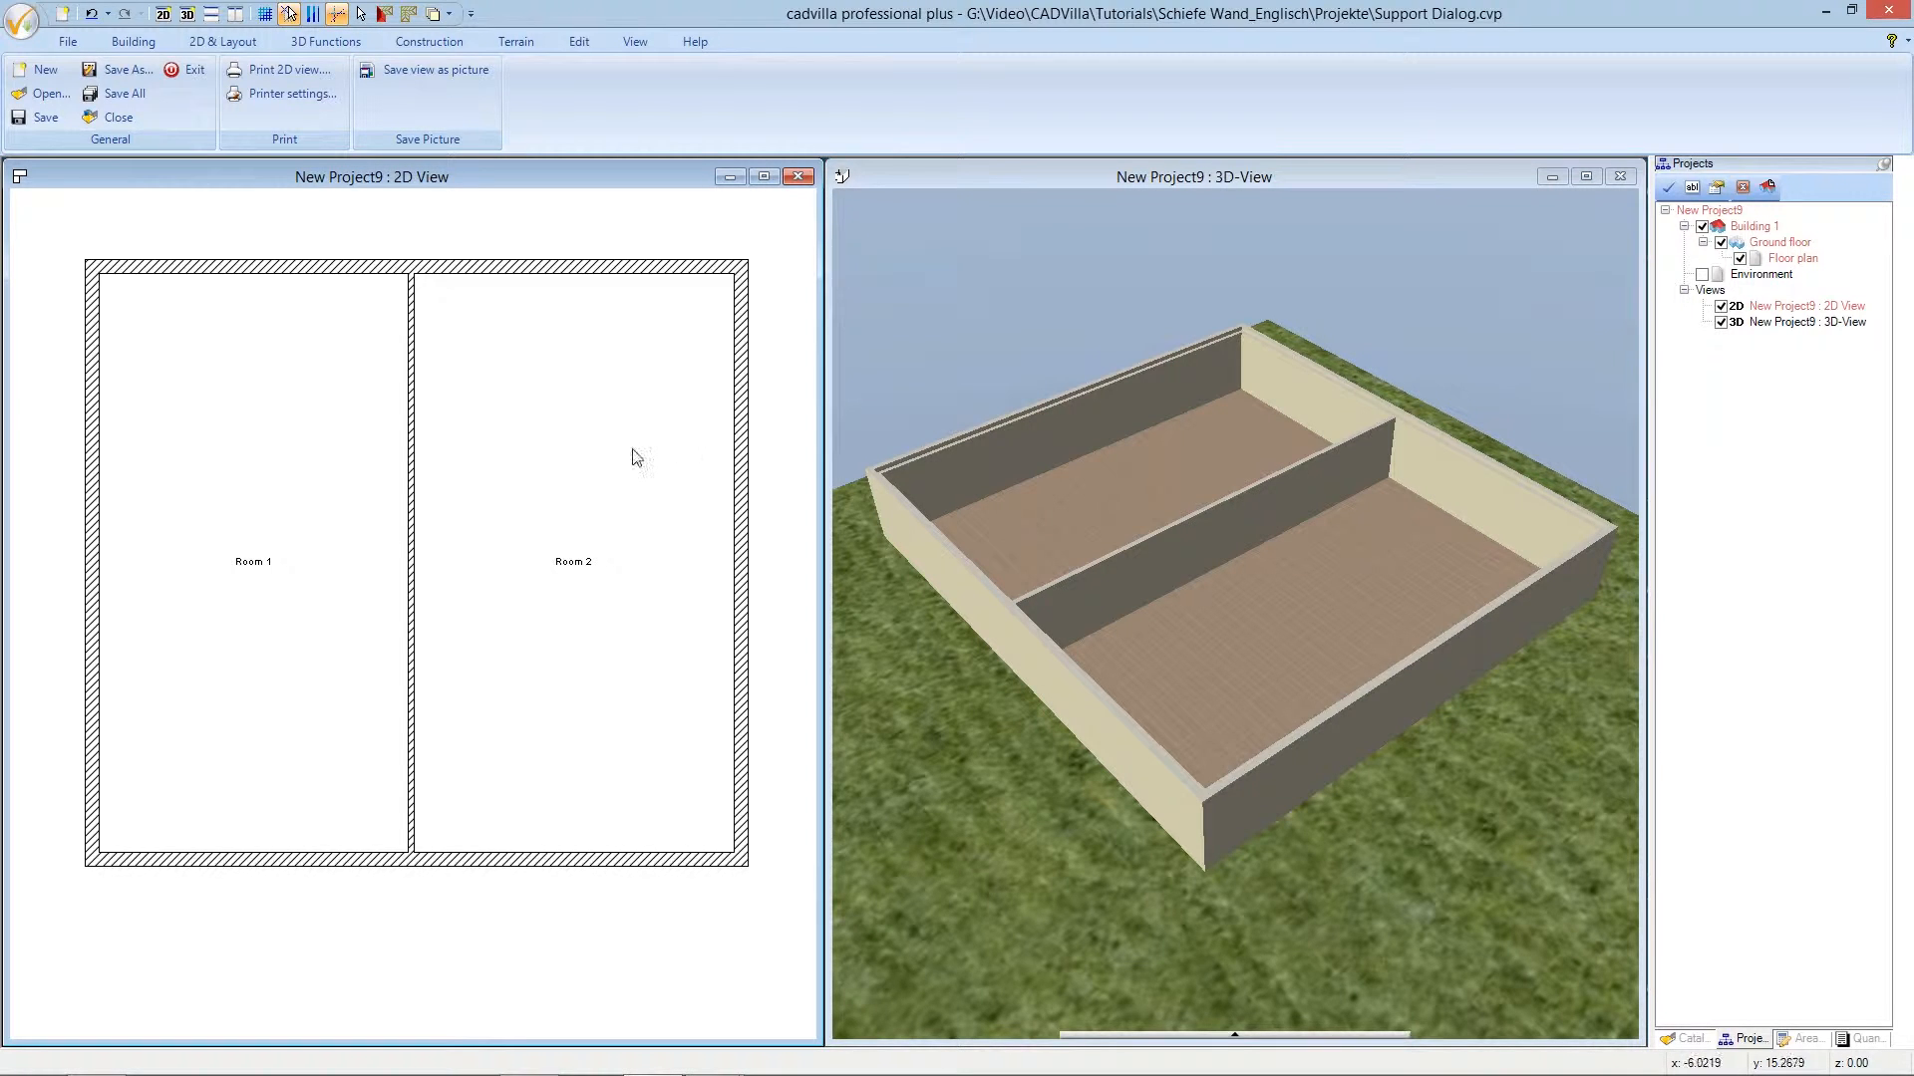
{"action": "mouse_move", "coordinate": [313, 606]}
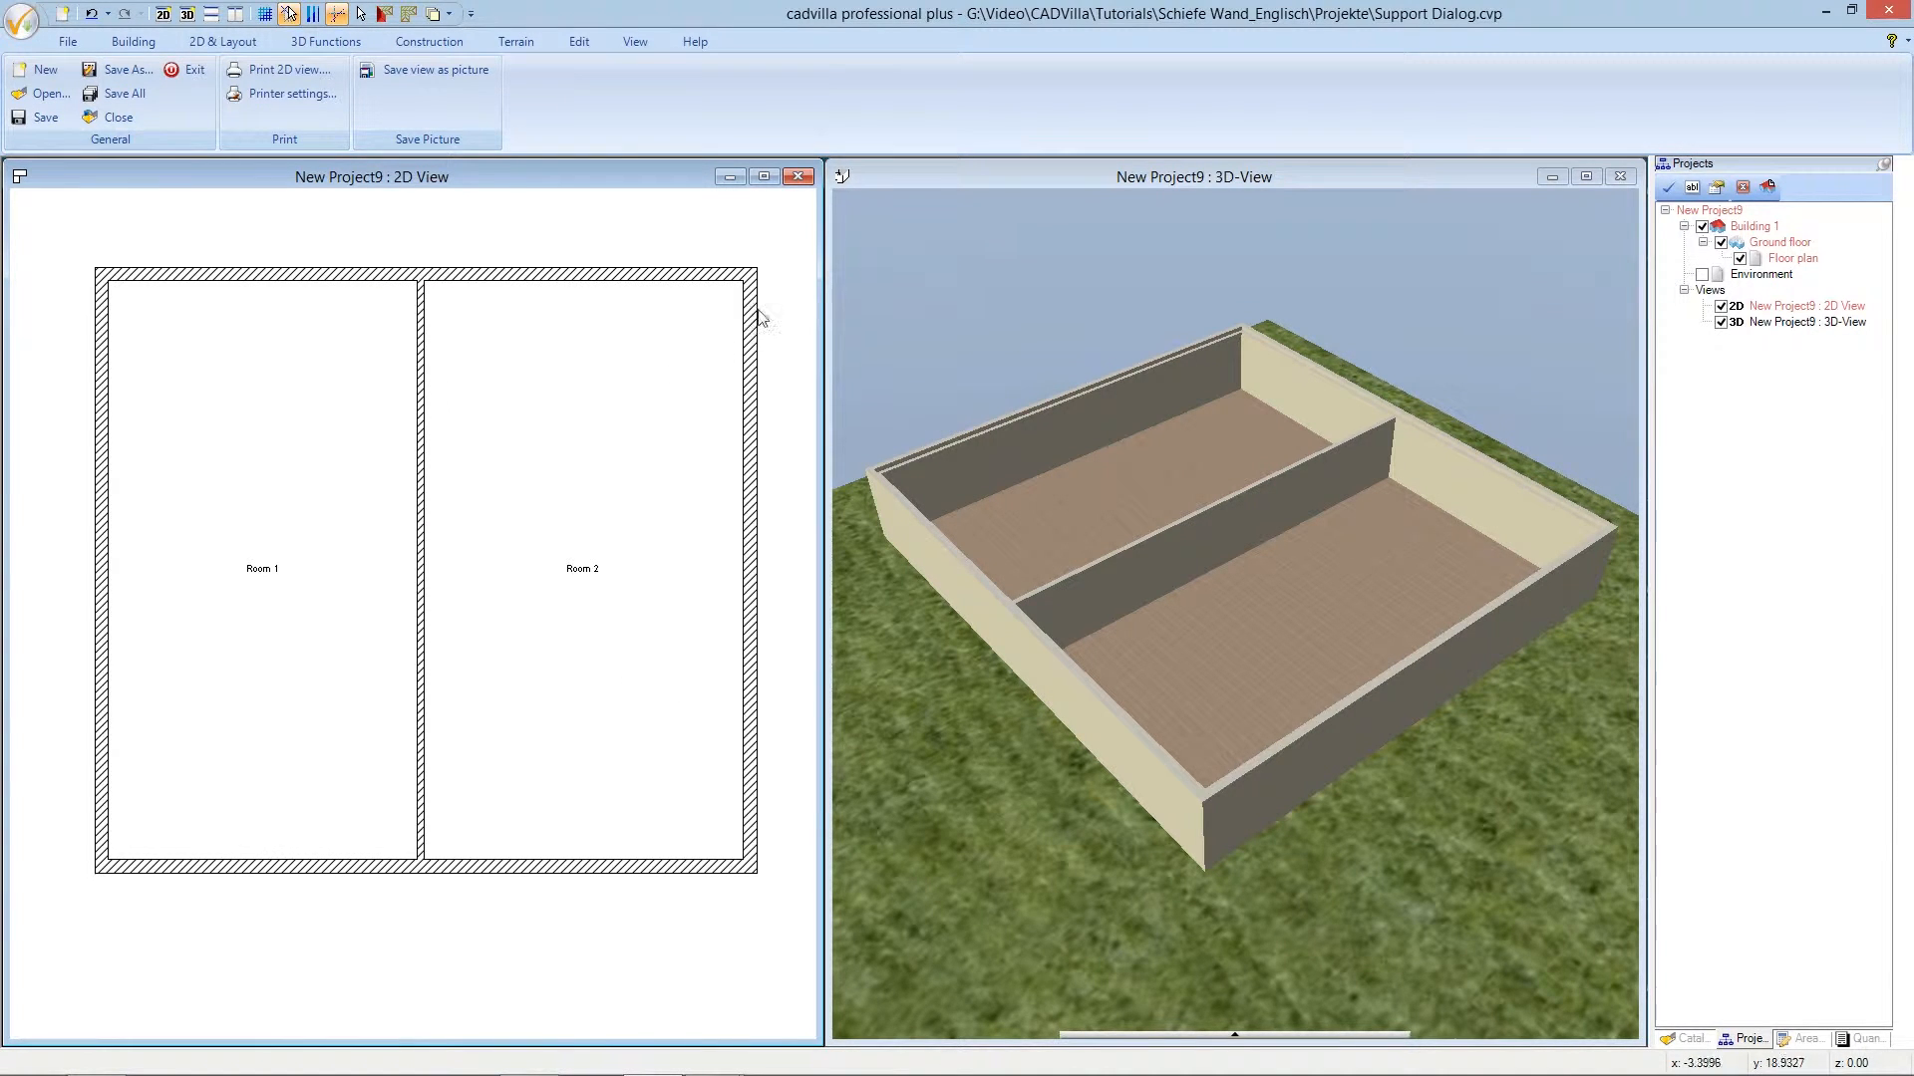
{"action": "mouse_move", "coordinate": [781, 284]}
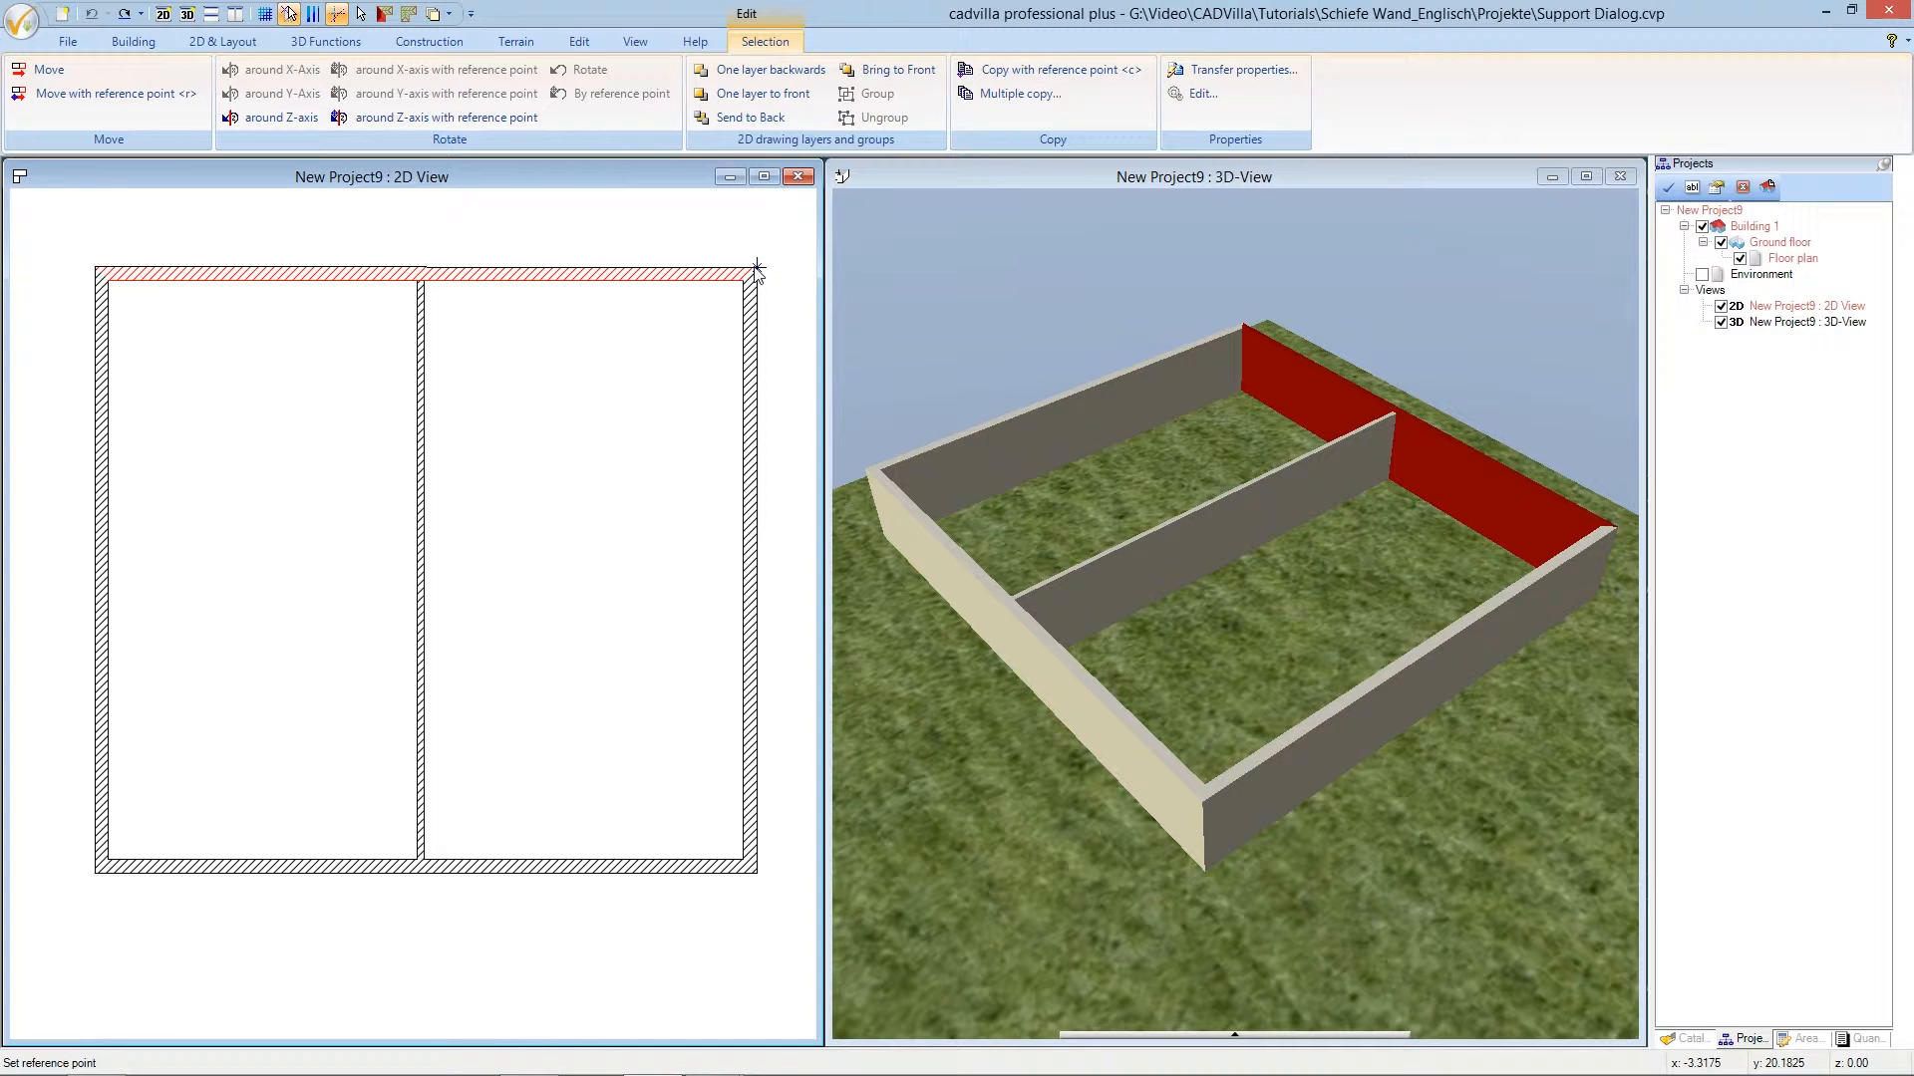
{"action": "mouse_move", "coordinate": [253, 263]}
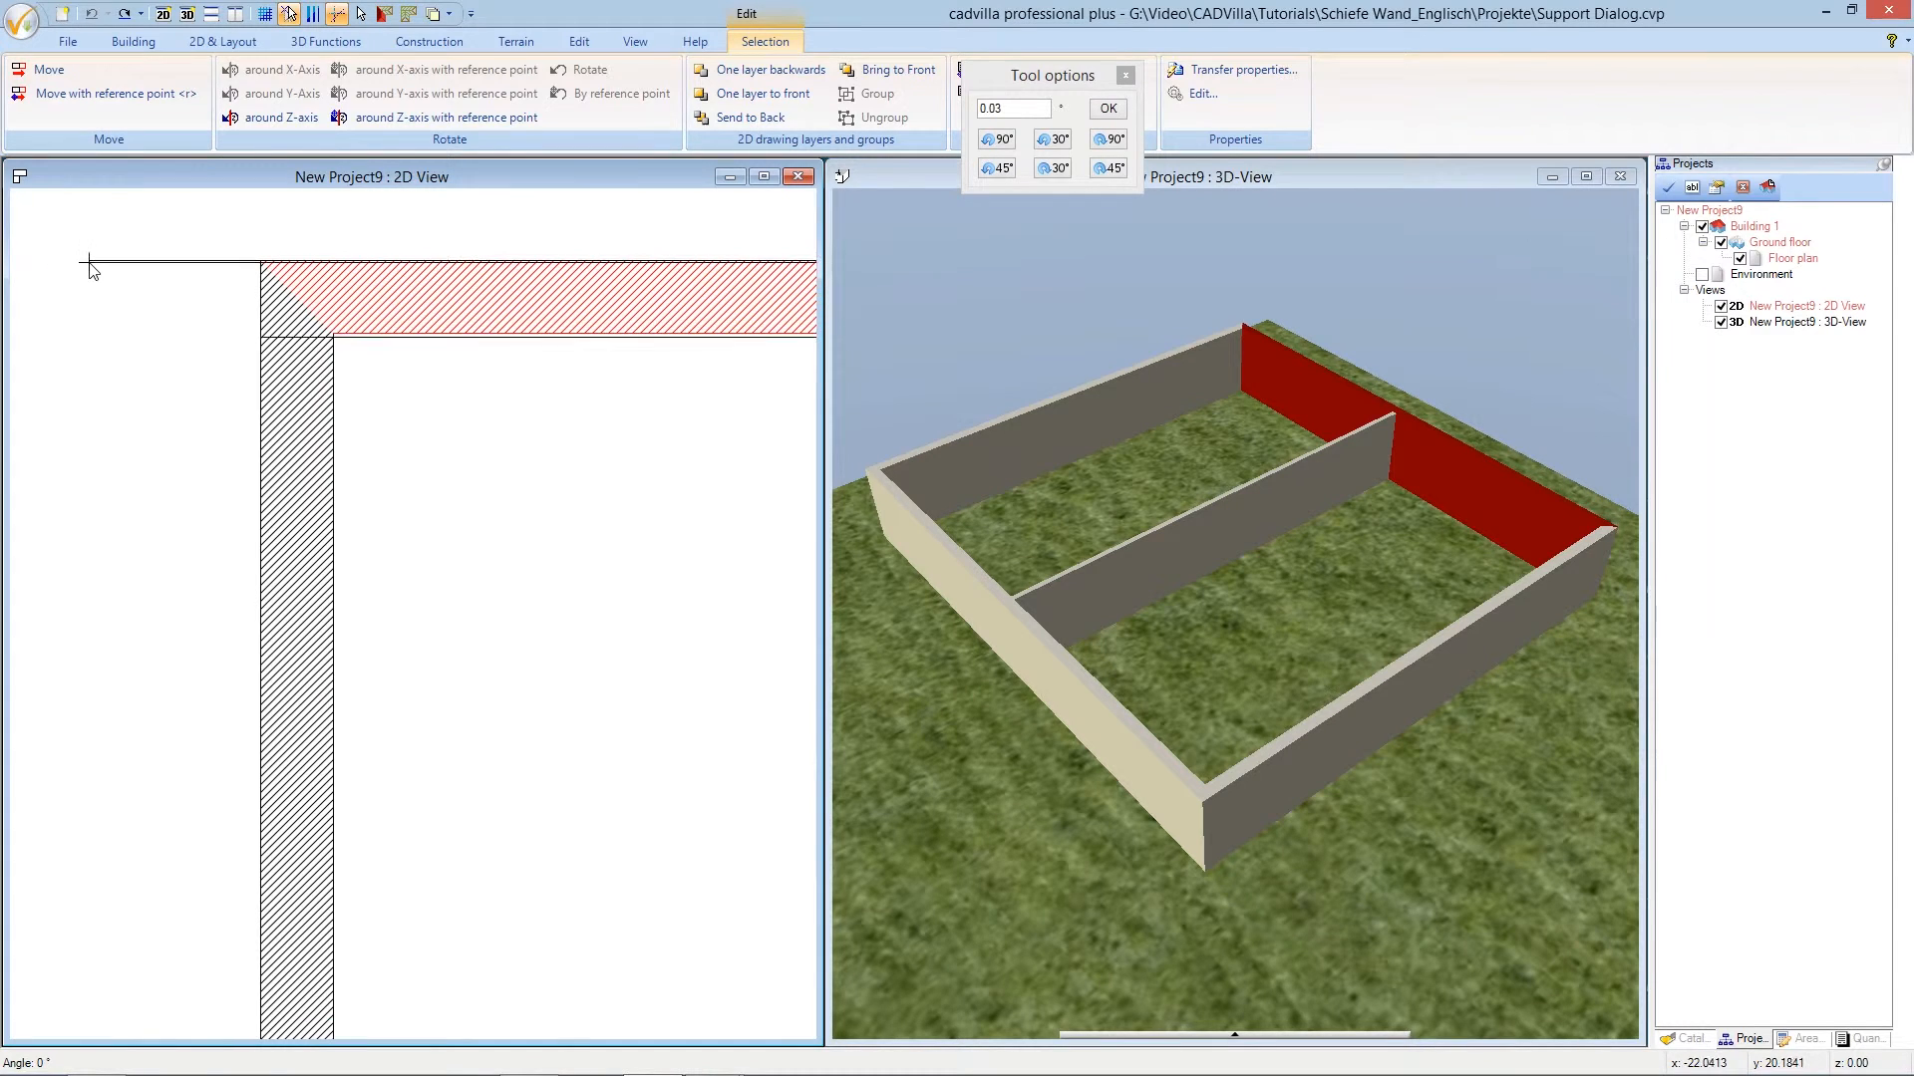
Hold Ctrl so the top wall's rotation about its right corner snaps to the angular grid.
{"action": "key", "text": "ctrl"}
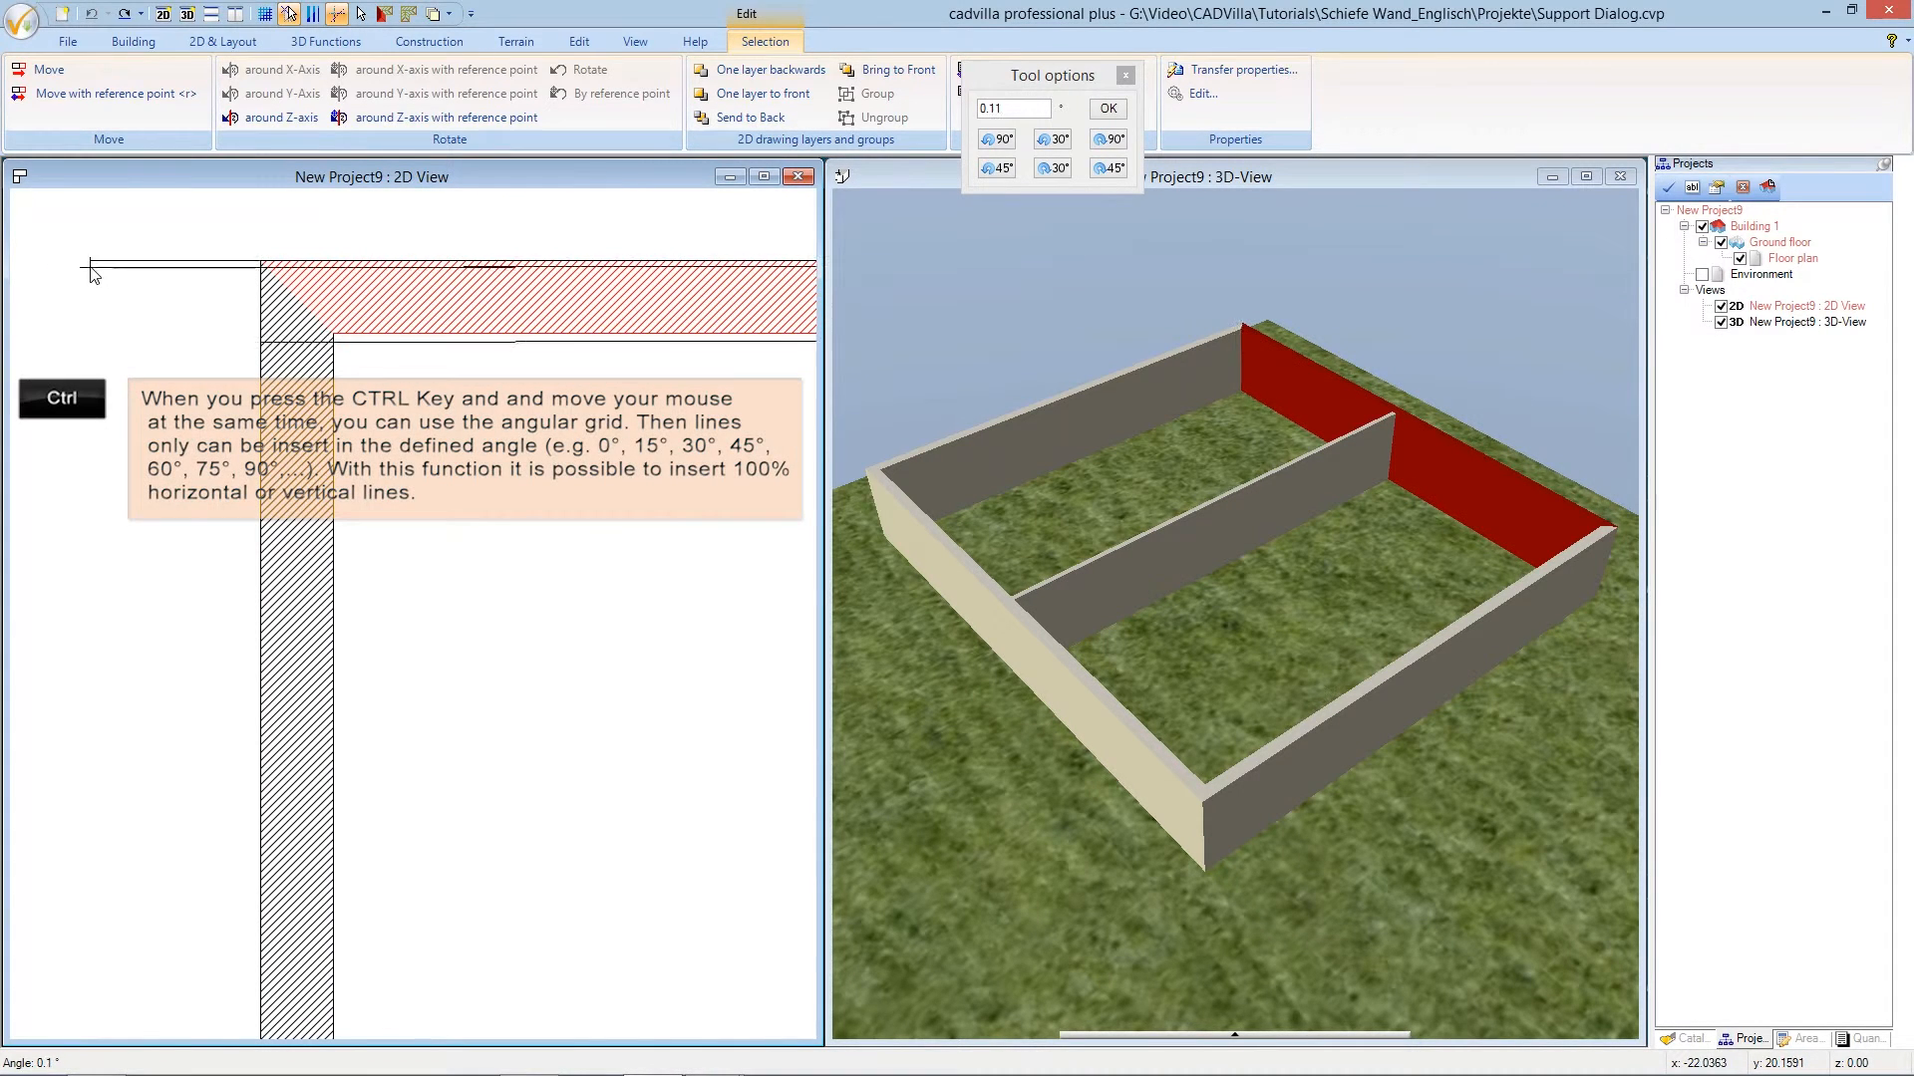